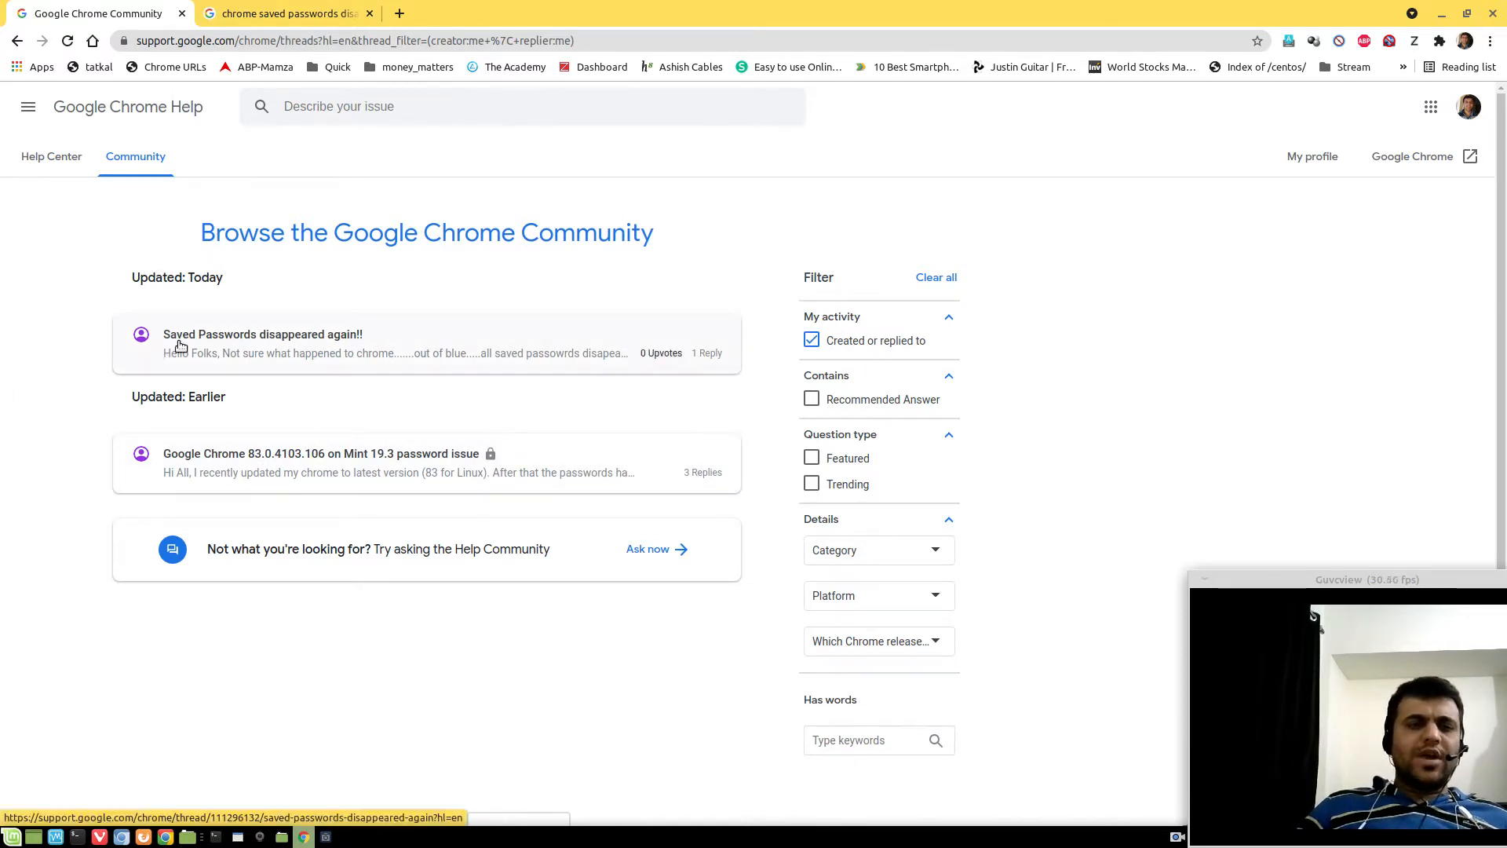
pyautogui.moveTo(79, 420)
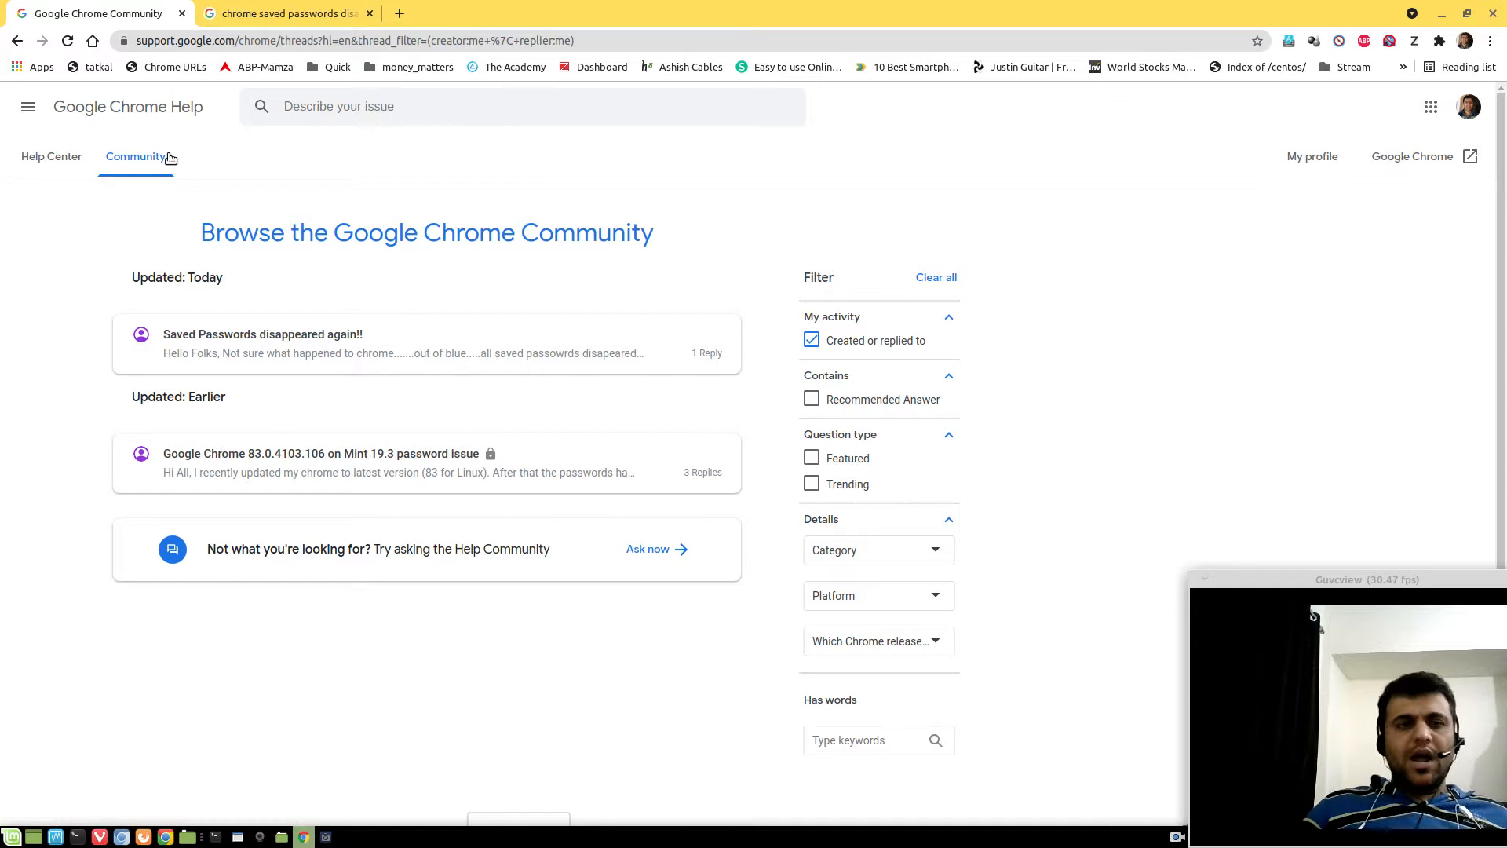
pyautogui.moveTo(29, 429)
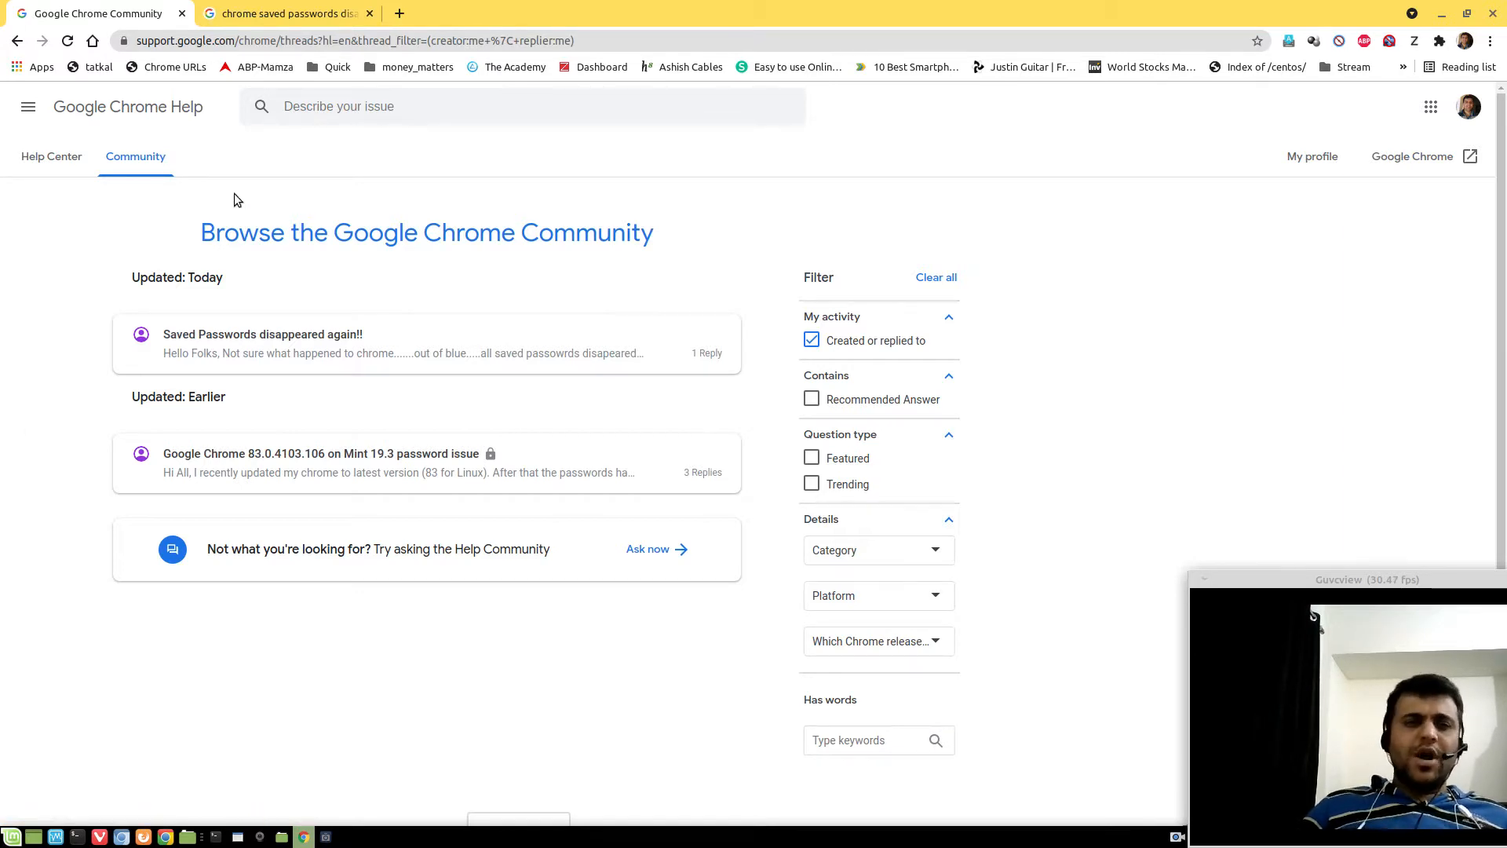
pyautogui.moveTo(283, 13)
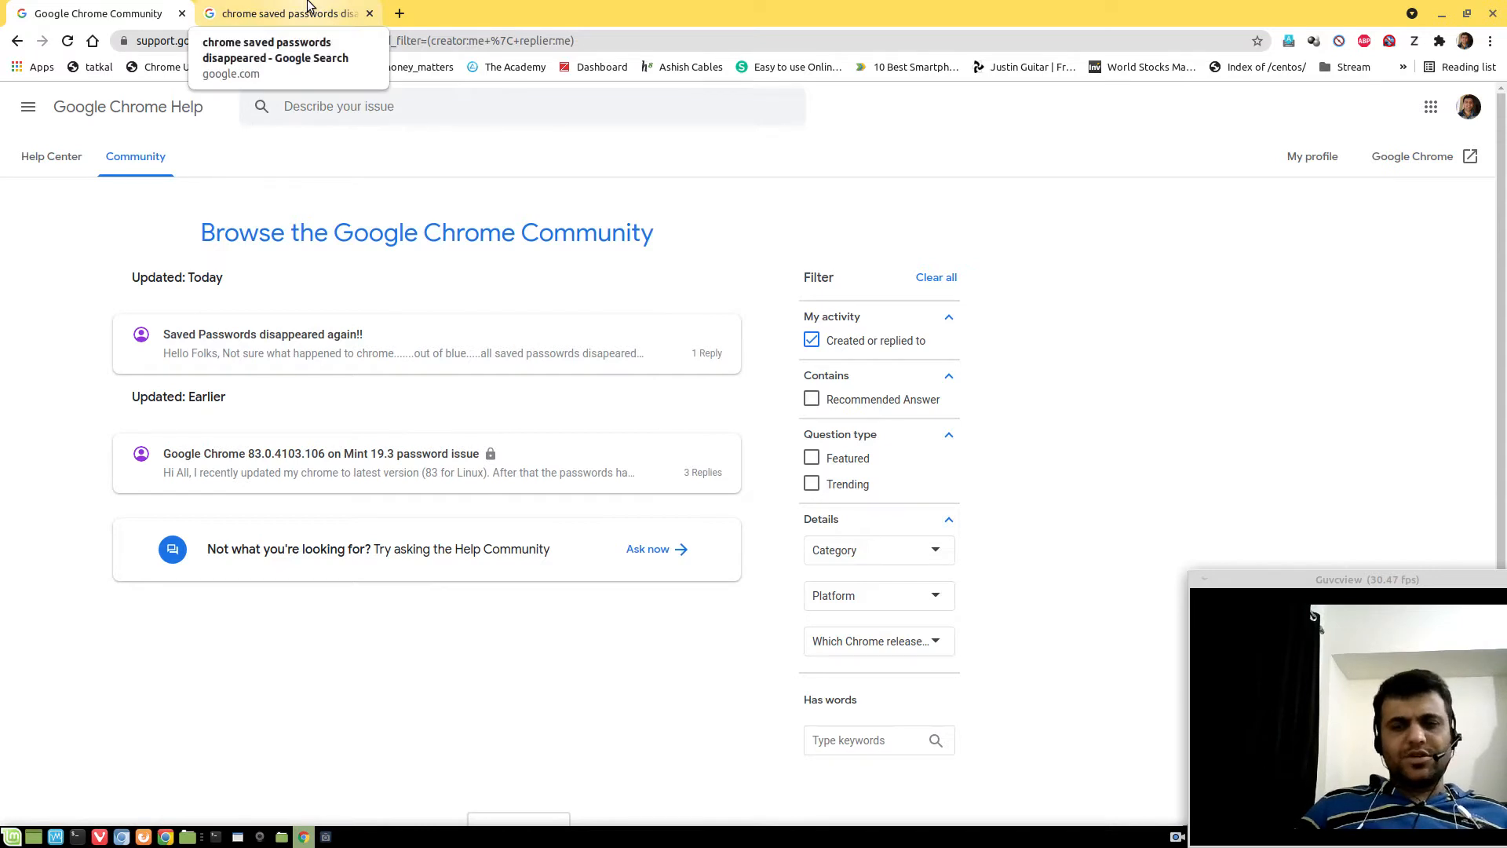
# Step: Scroll through the Google results about Chrome saved passwords disappearing
pyautogui.click(279, 14)
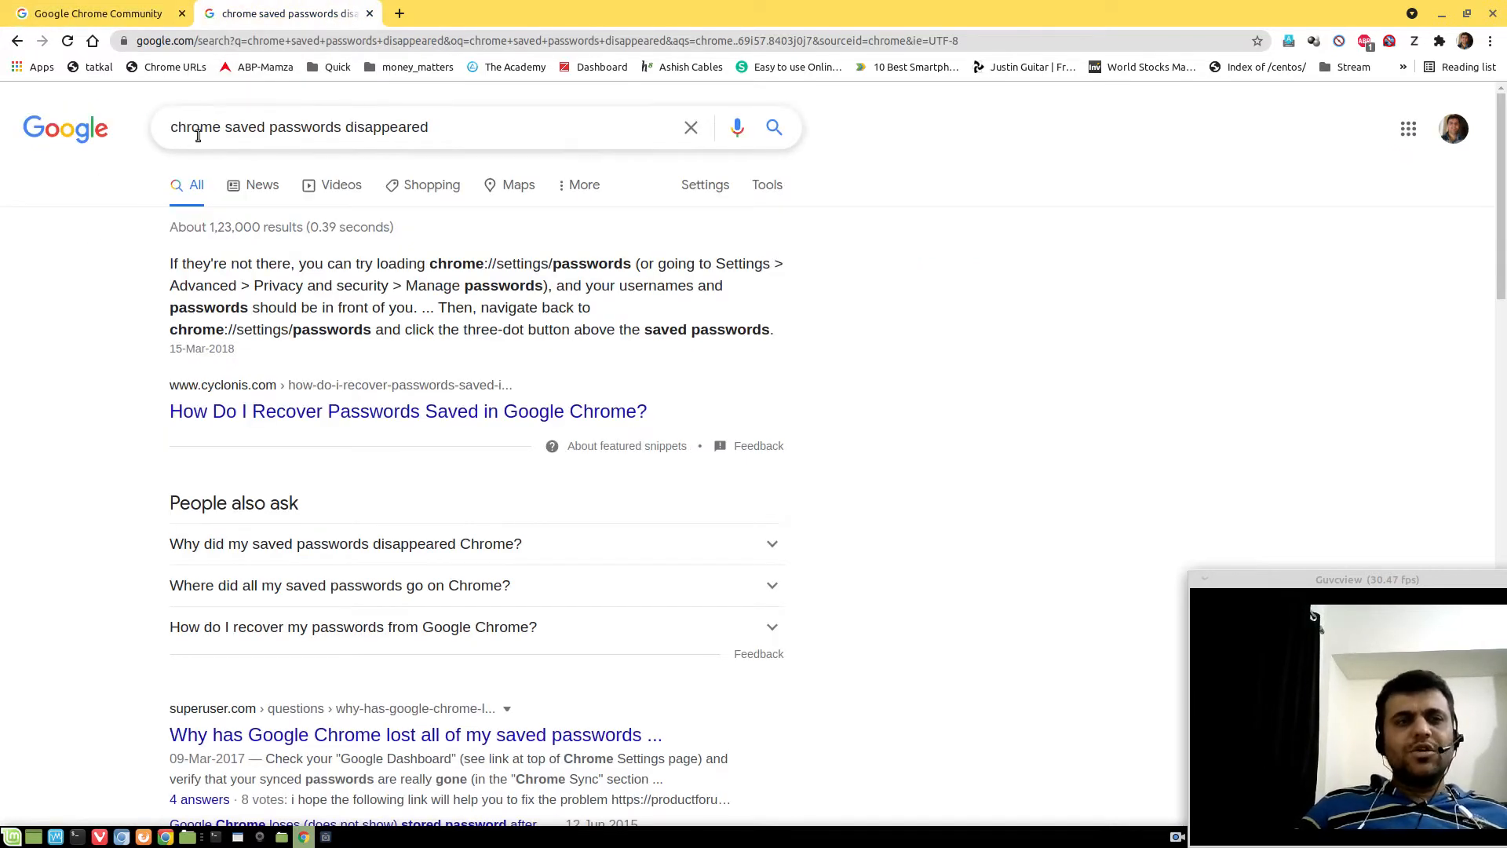
pyautogui.moveTo(29, 389)
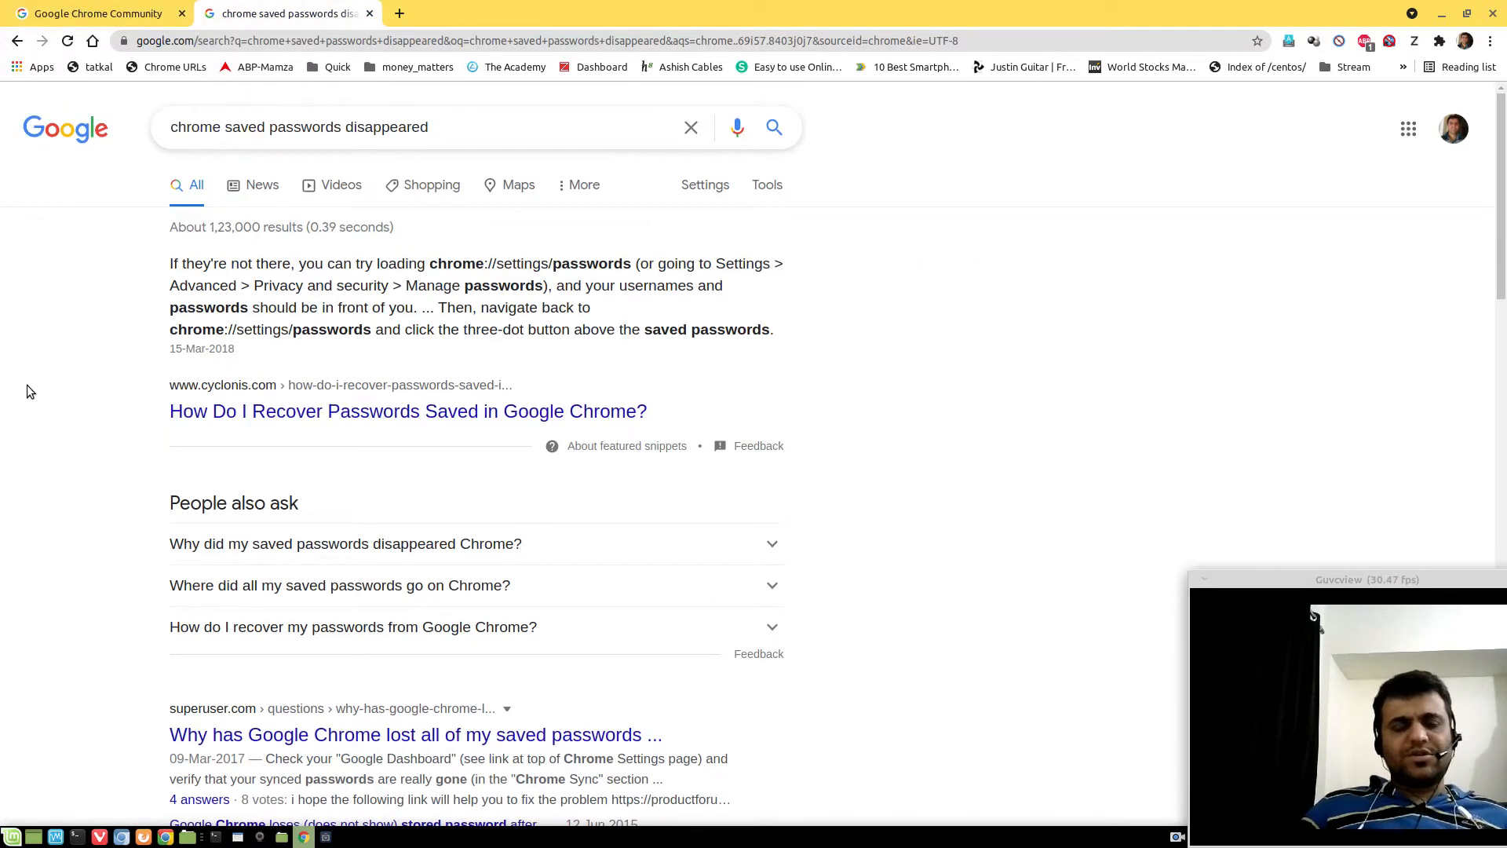
pyautogui.scroll(-3)
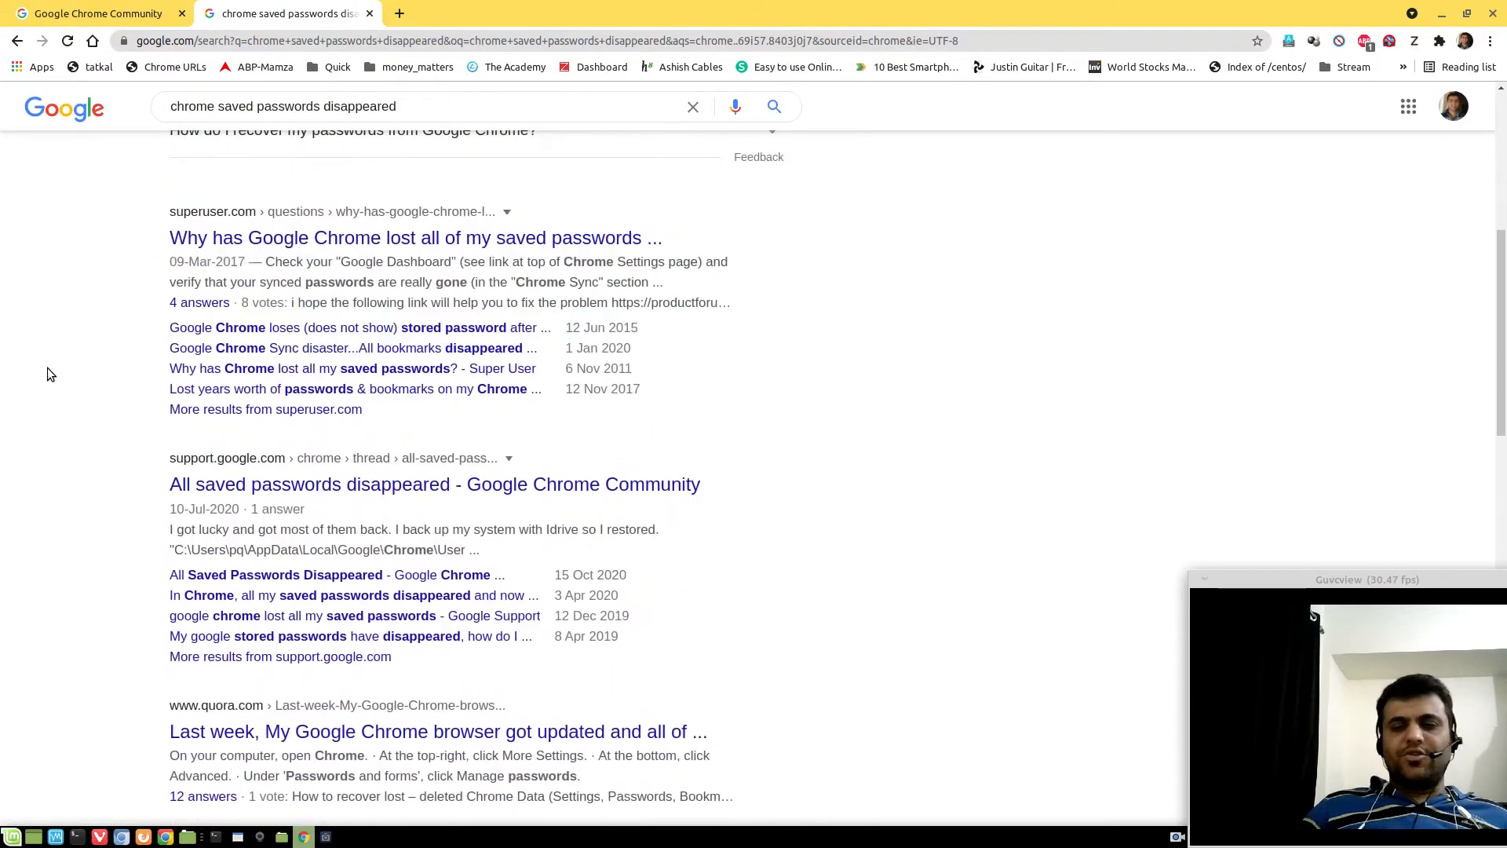
pyautogui.scroll(3)
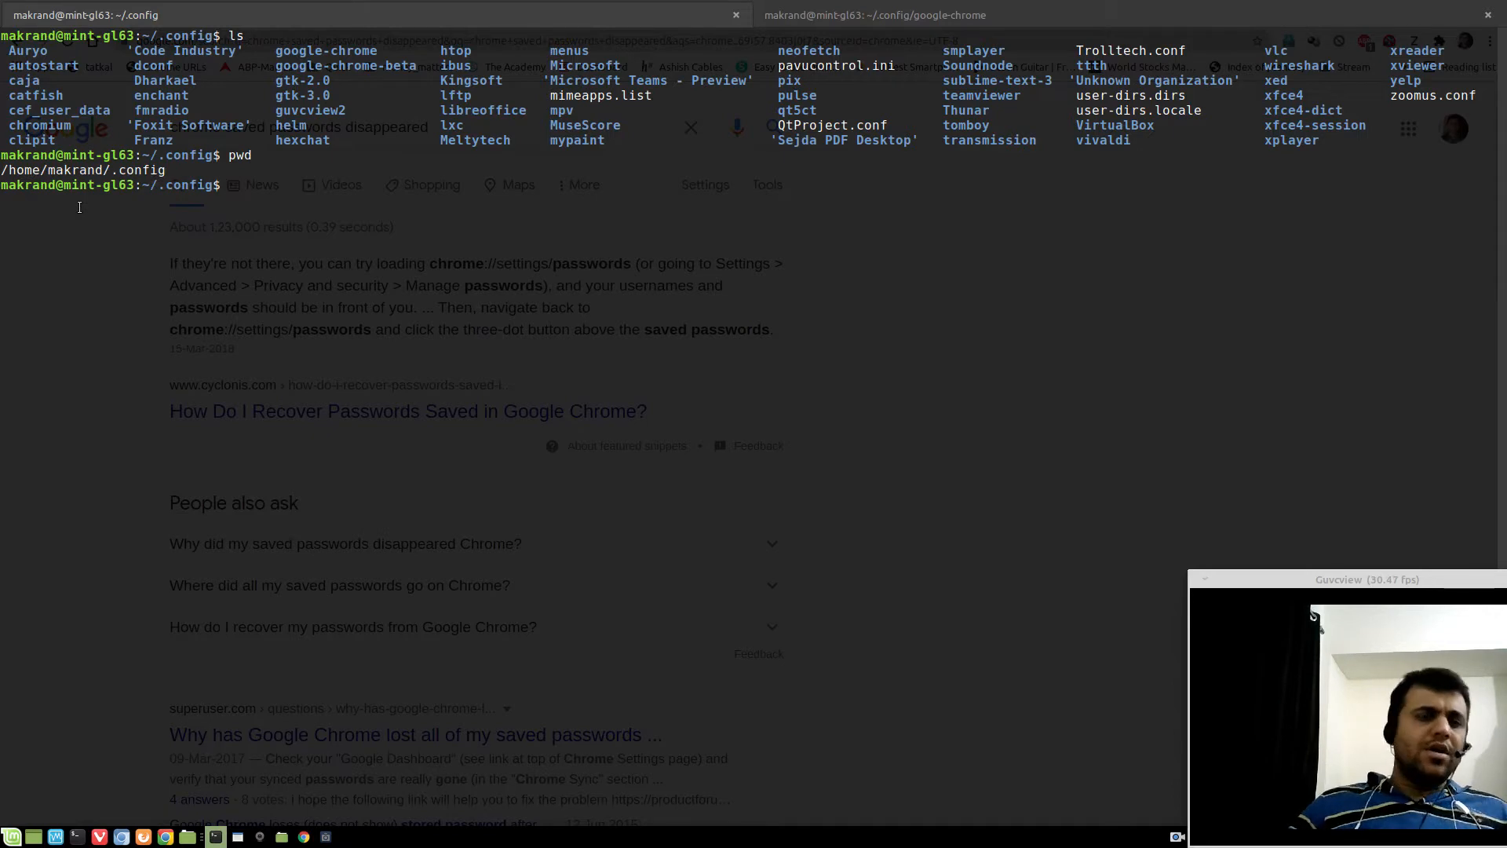
# Step: Change into ~/.config/google-chrome-beta and list its contents
pyautogui.doubleClick(326, 50)
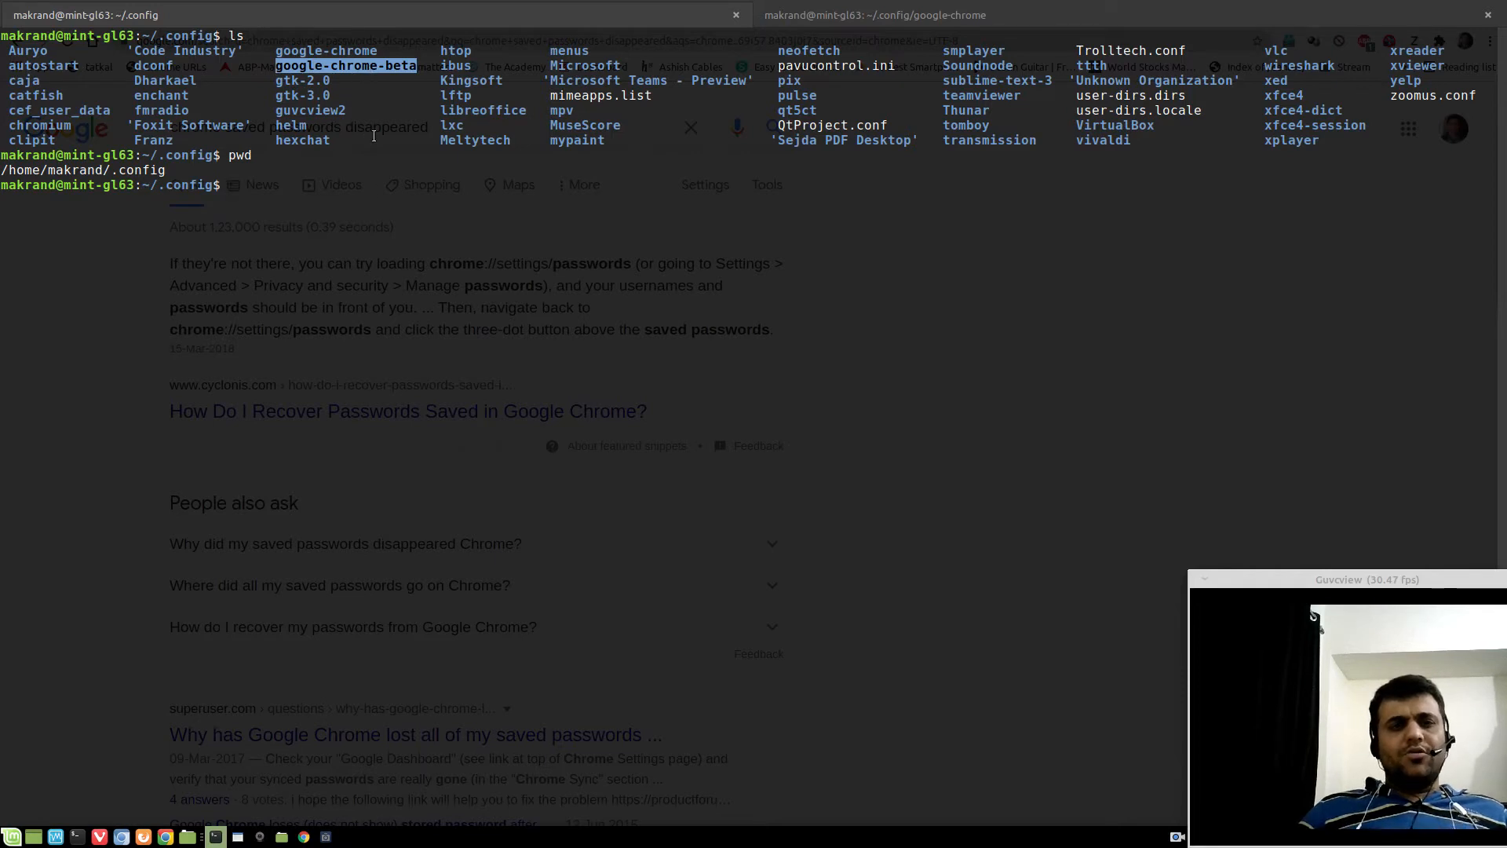
pyautogui.write('cd')
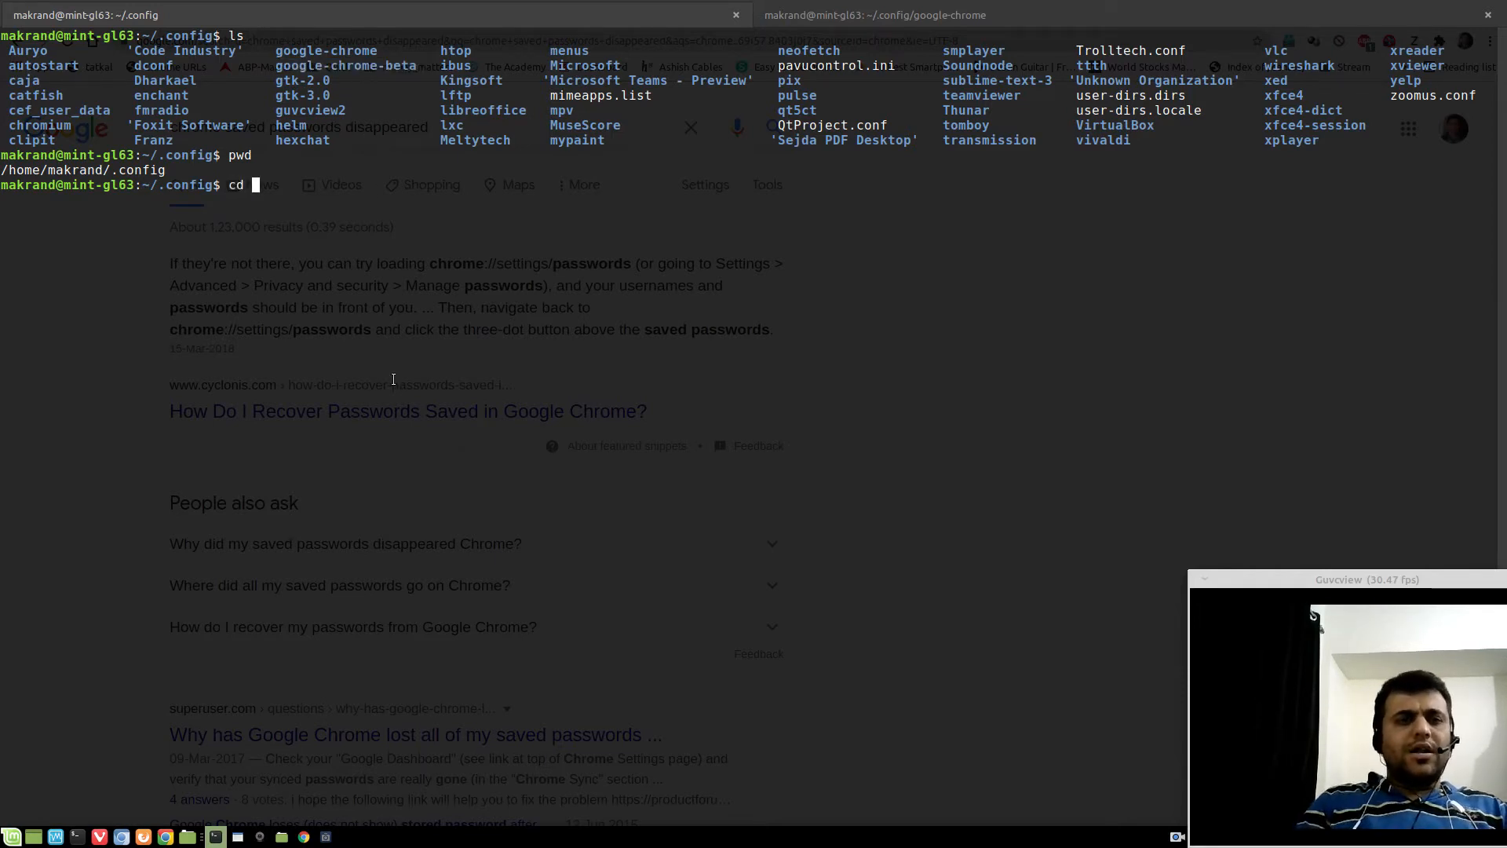
pyautogui.write('google-chrome-')
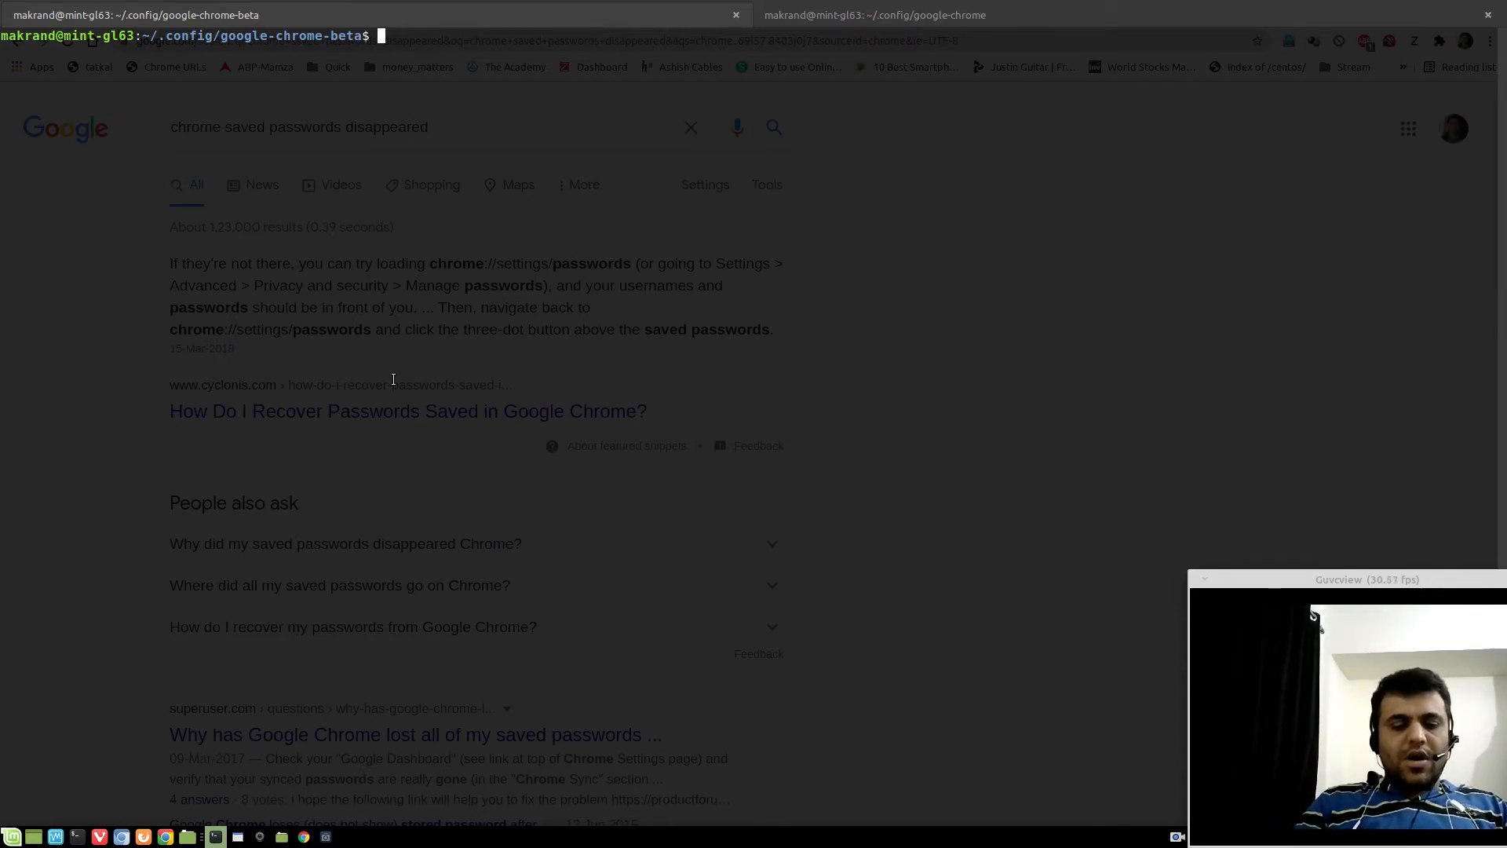
pyautogui.press('Return')
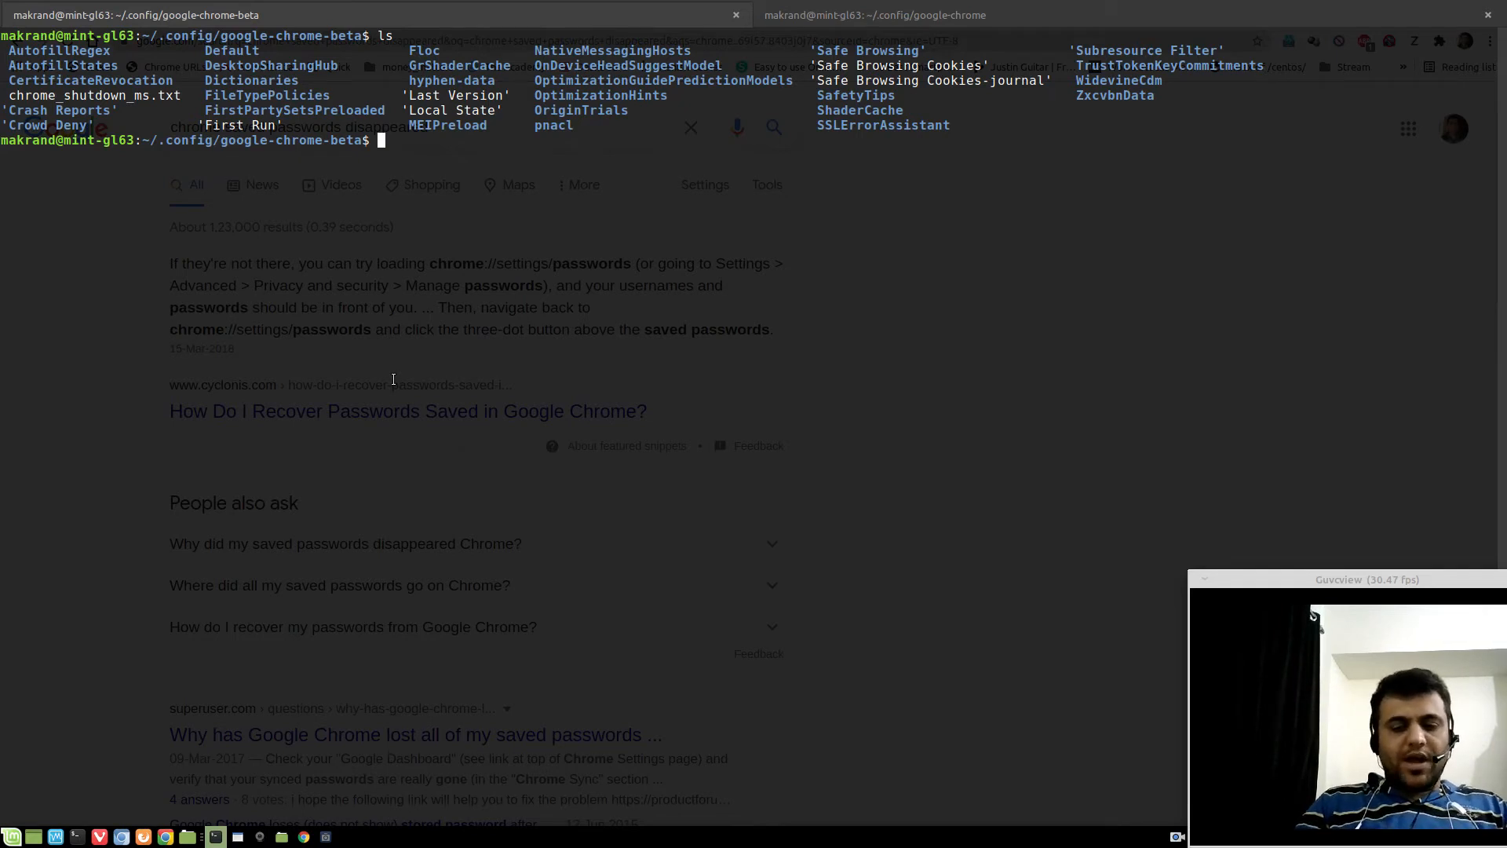
# Step: Purge google-chrome-beta with apt using the sudo password, then re-list the beta folder
pyautogui.write('a')
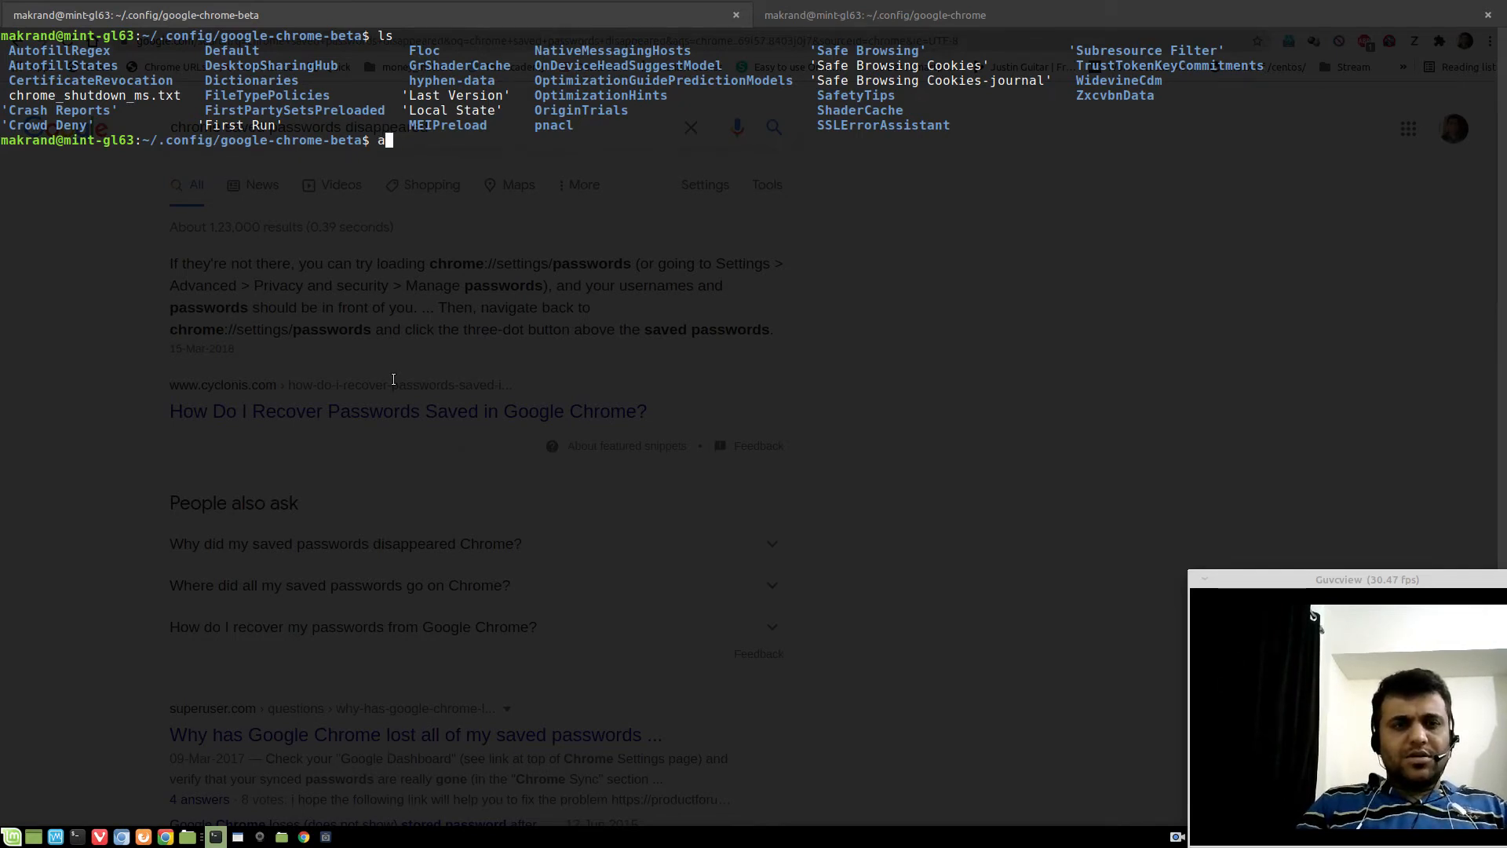
pyautogui.write('pt purge')
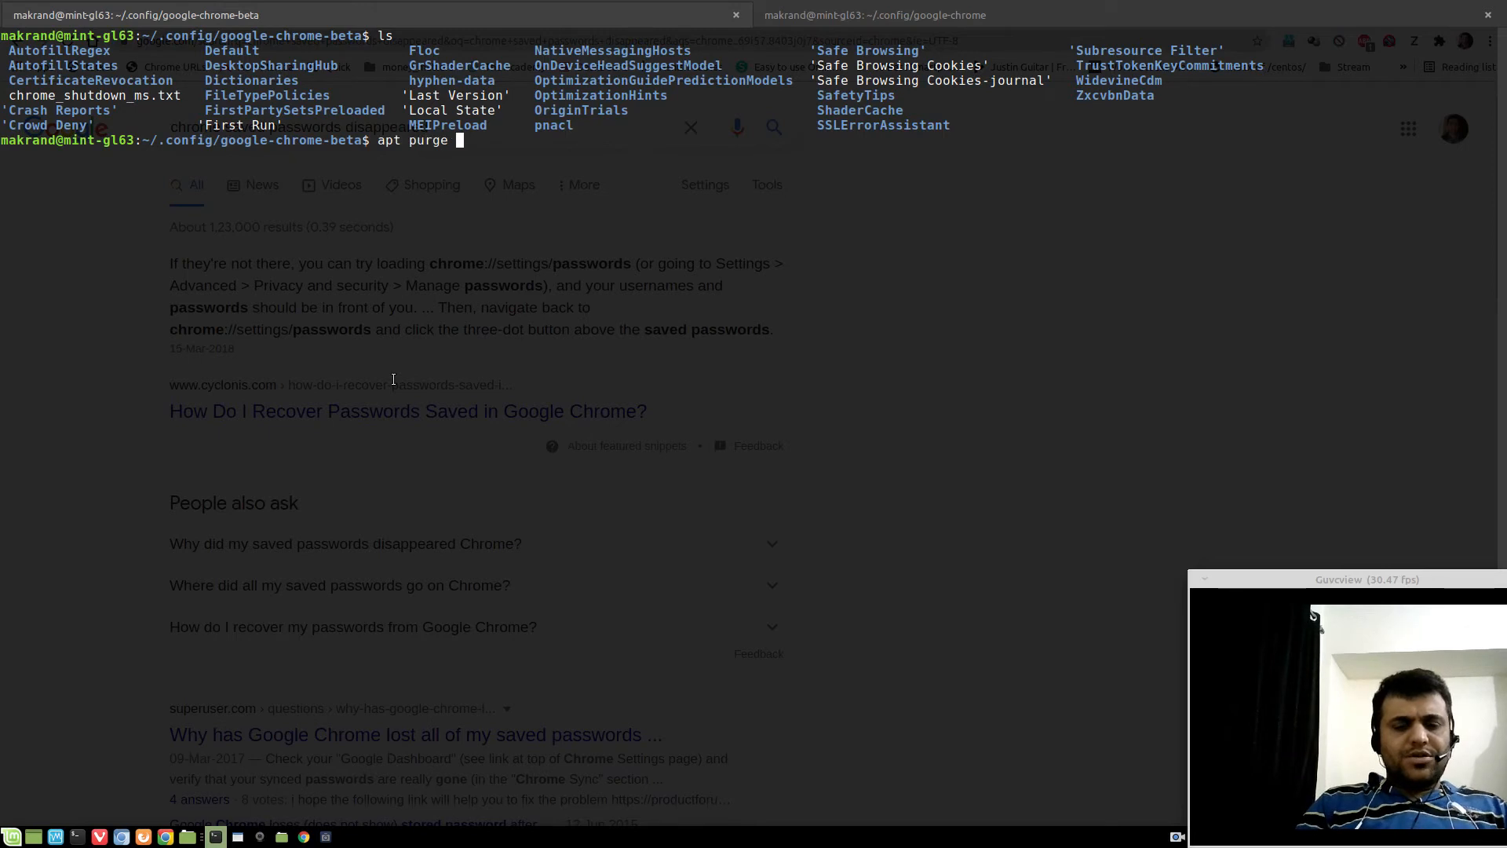
pyautogui.write('google-chrome-beta')
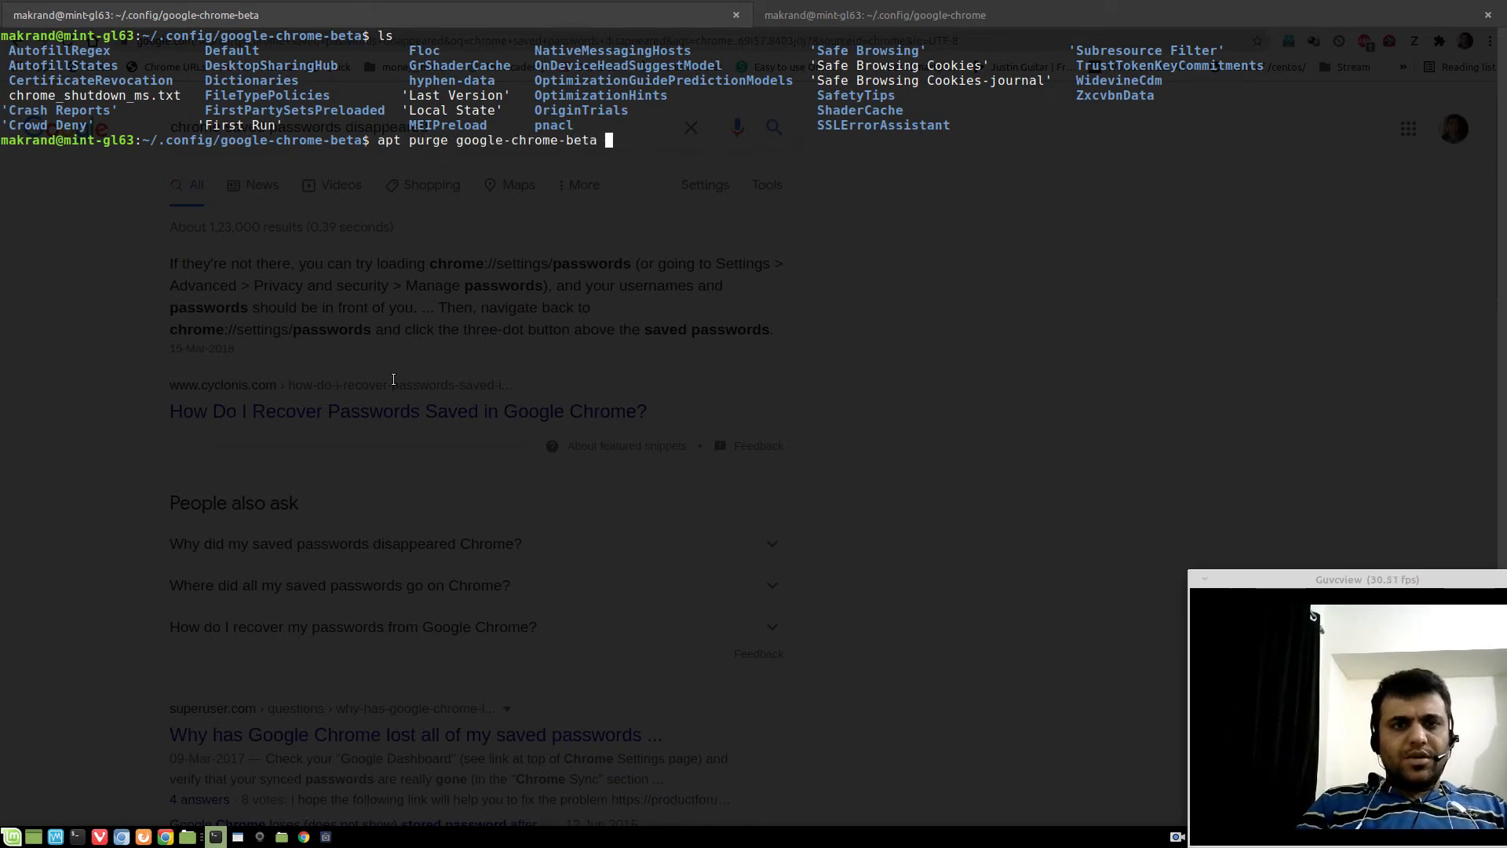
pyautogui.press('Return')
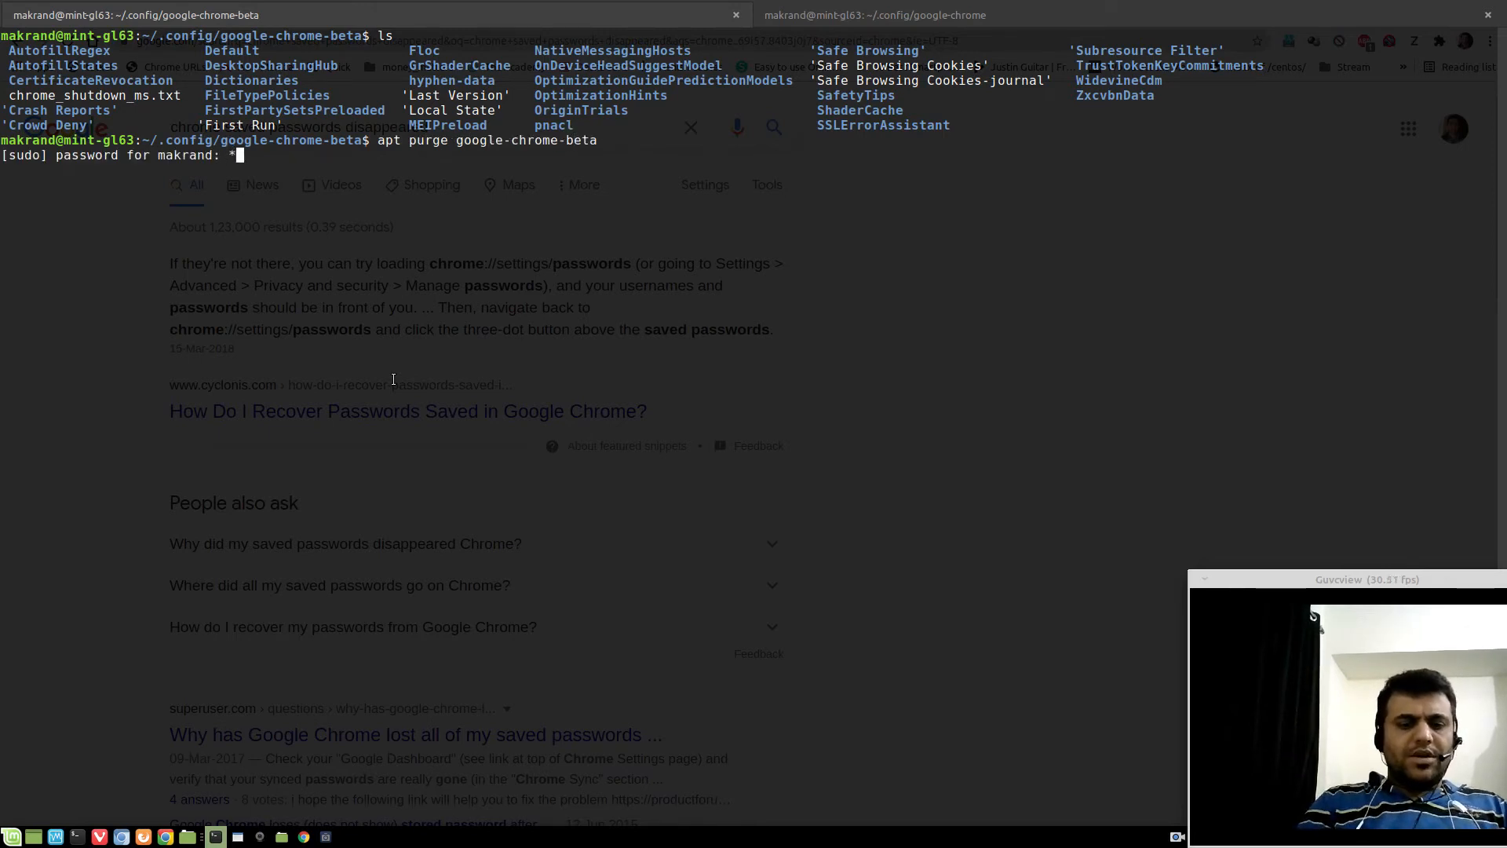
pyautogui.press('Return')
pyautogui.write('yes')
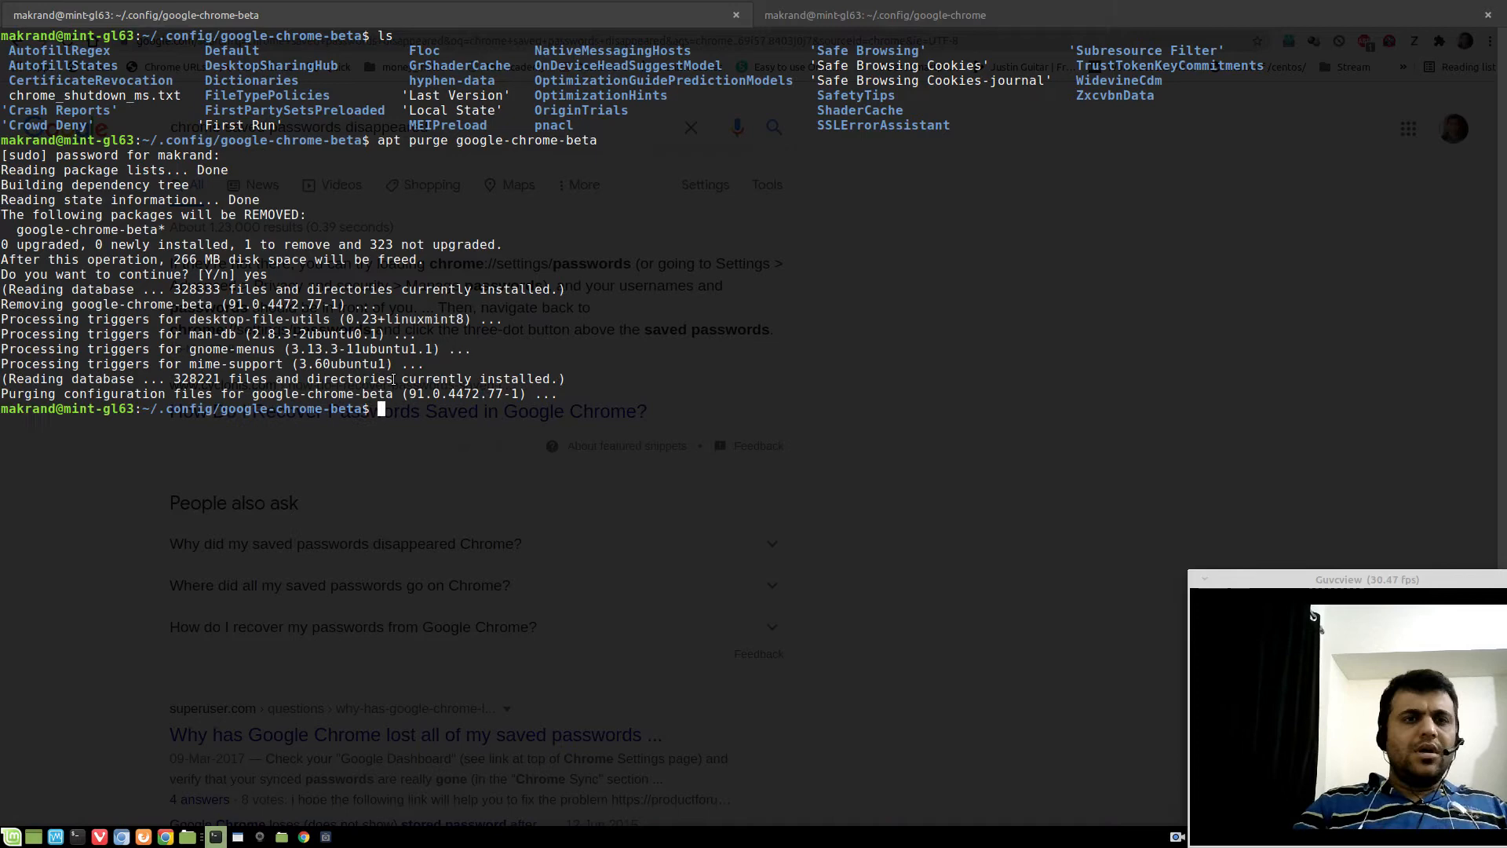
pyautogui.press('Return')
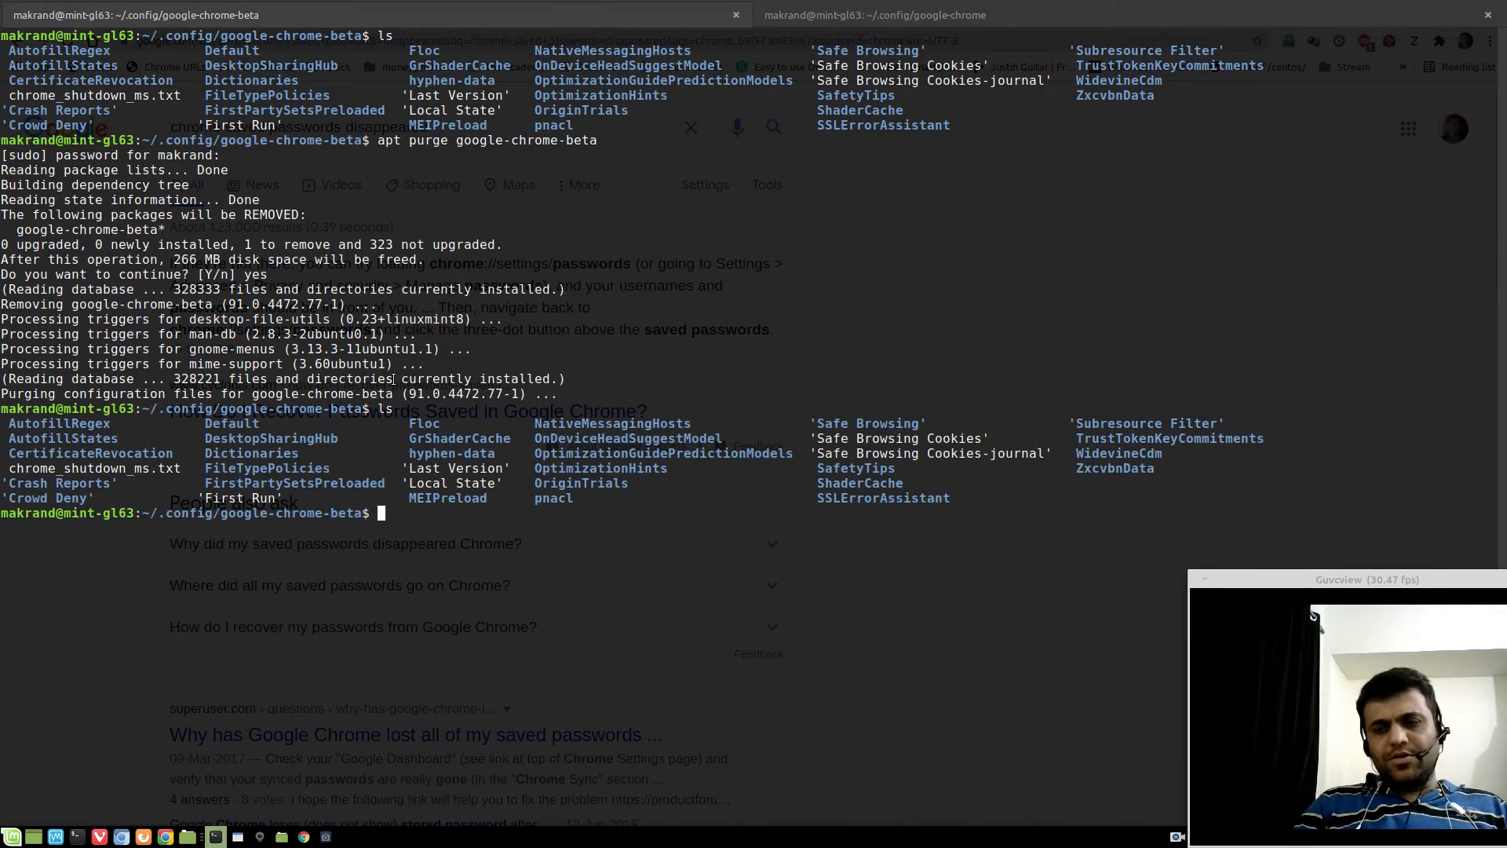
# Step: Delete everything in the beta config folder with rm -rf
pyautogui.write('rm')
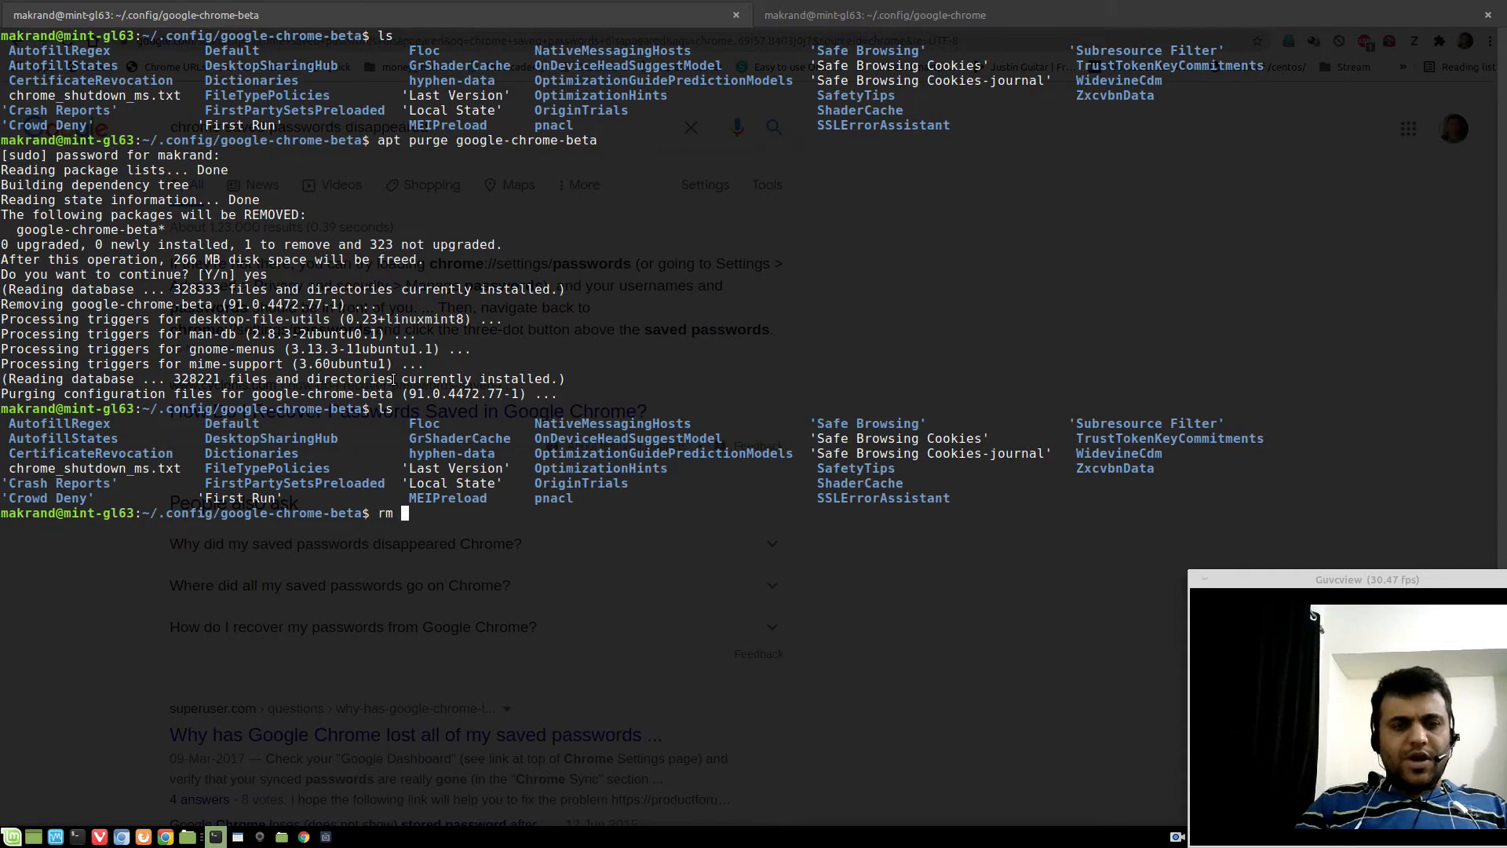
pyautogui.write('-rf')
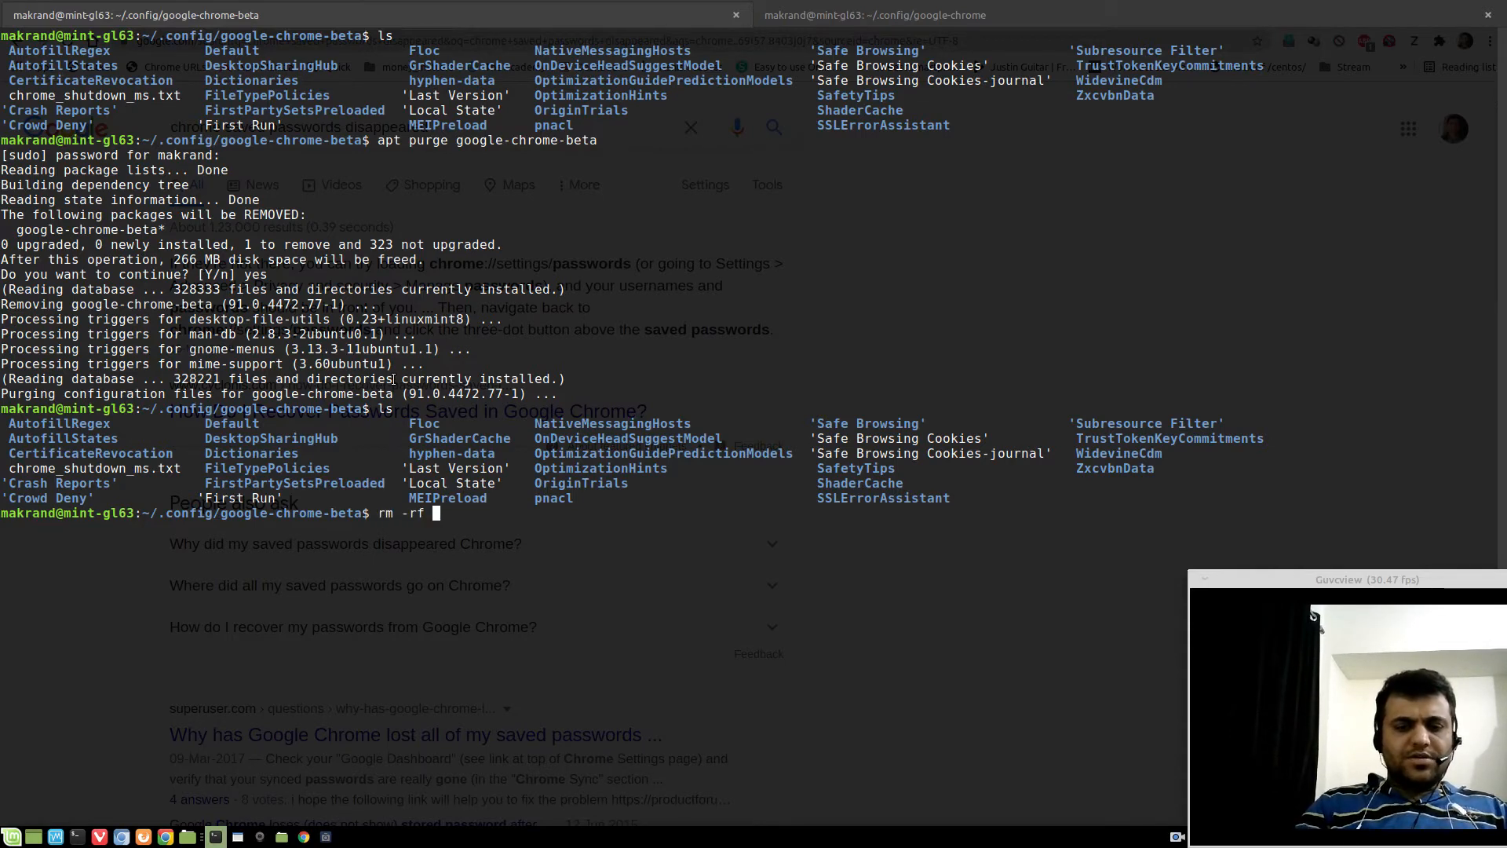
pyautogui.press('Return')
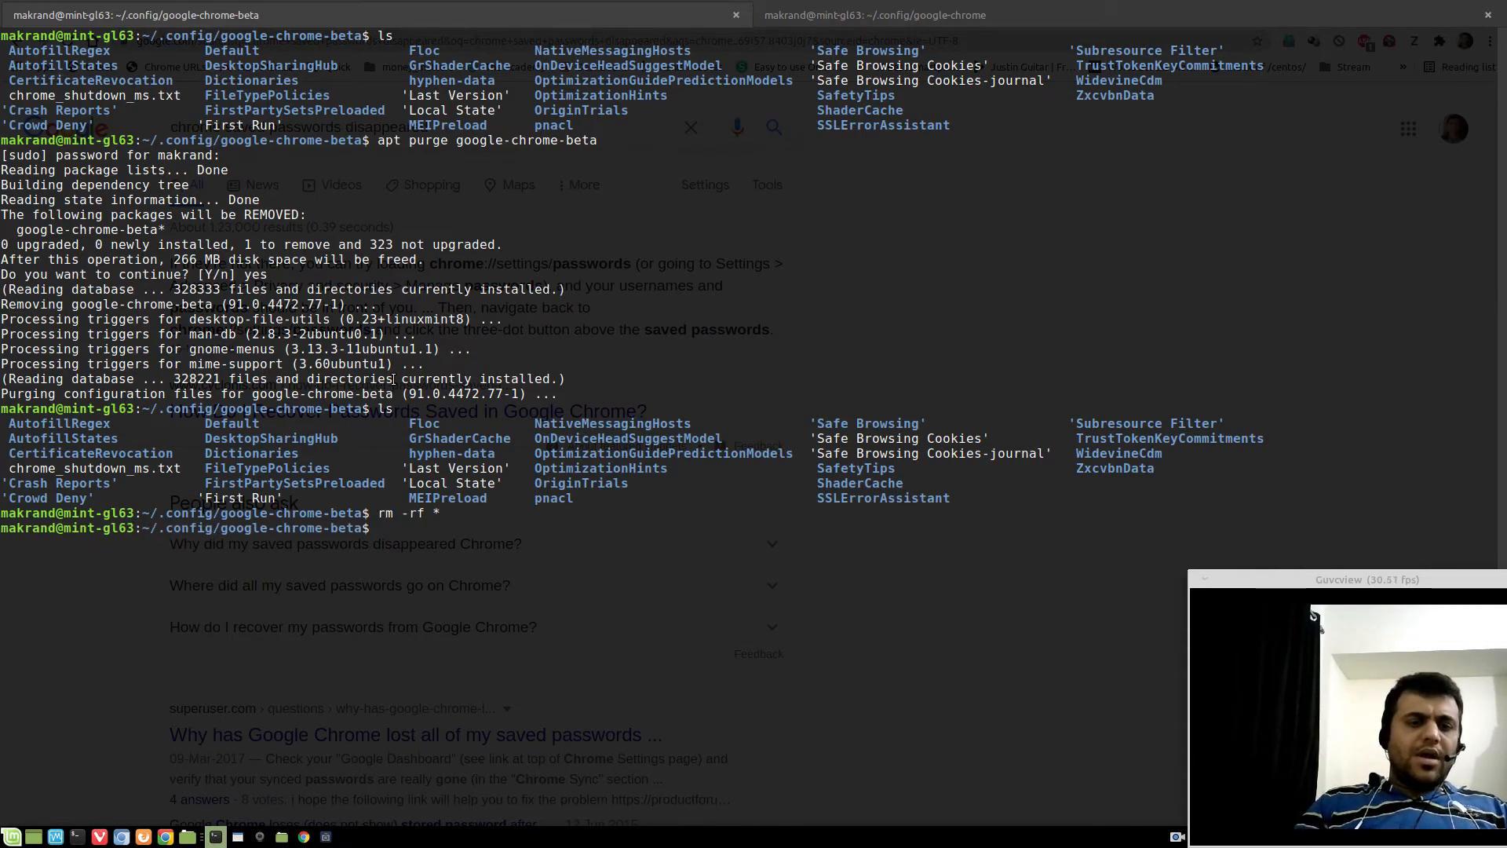
# Step: Reinstall the google-chrome-beta package with apt install
pyautogui.write('apt install')
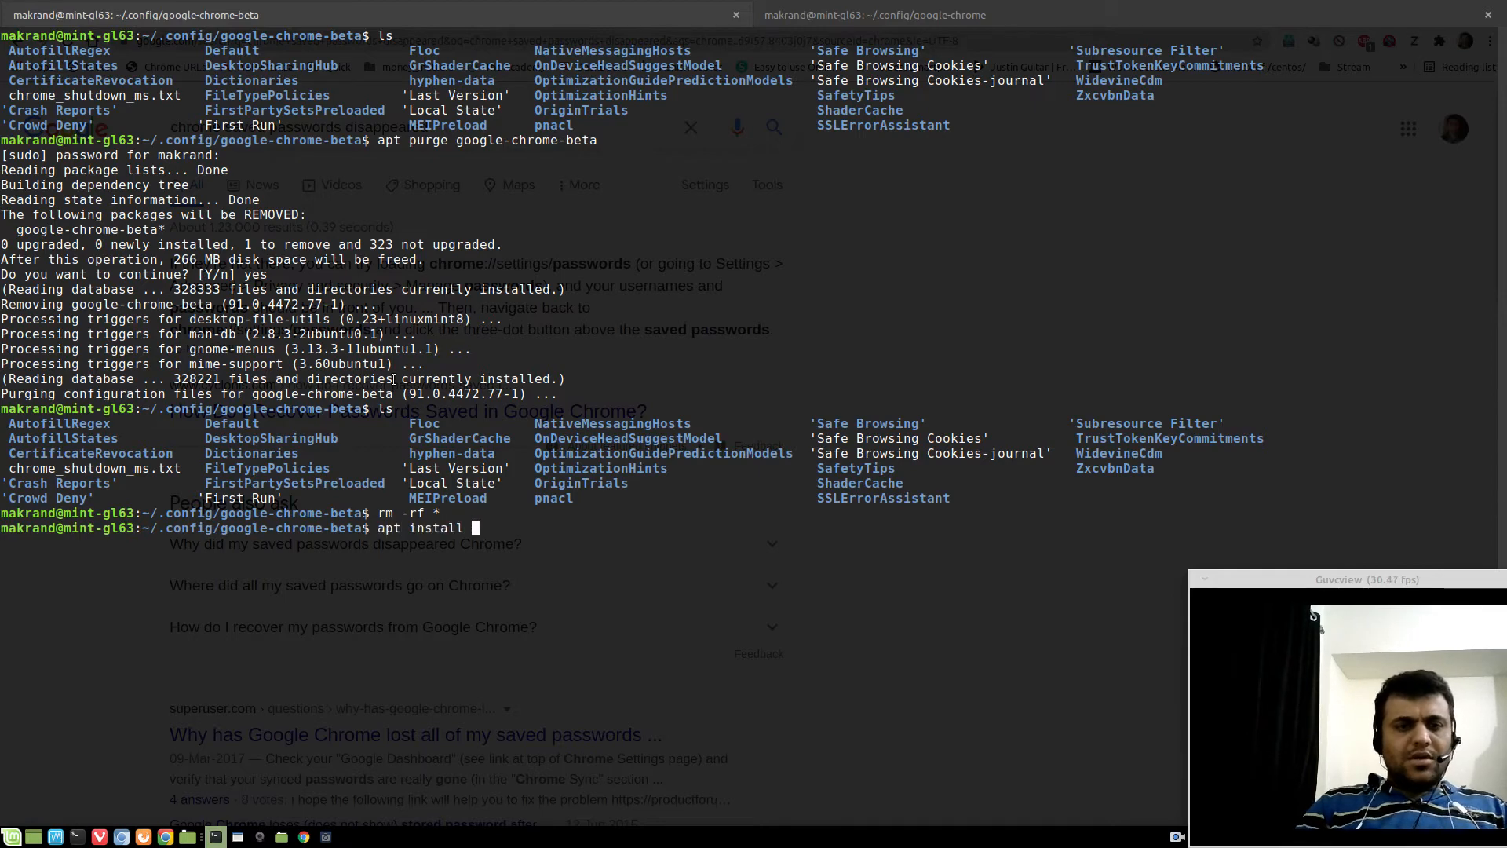
pyautogui.write('google-chrome-b')
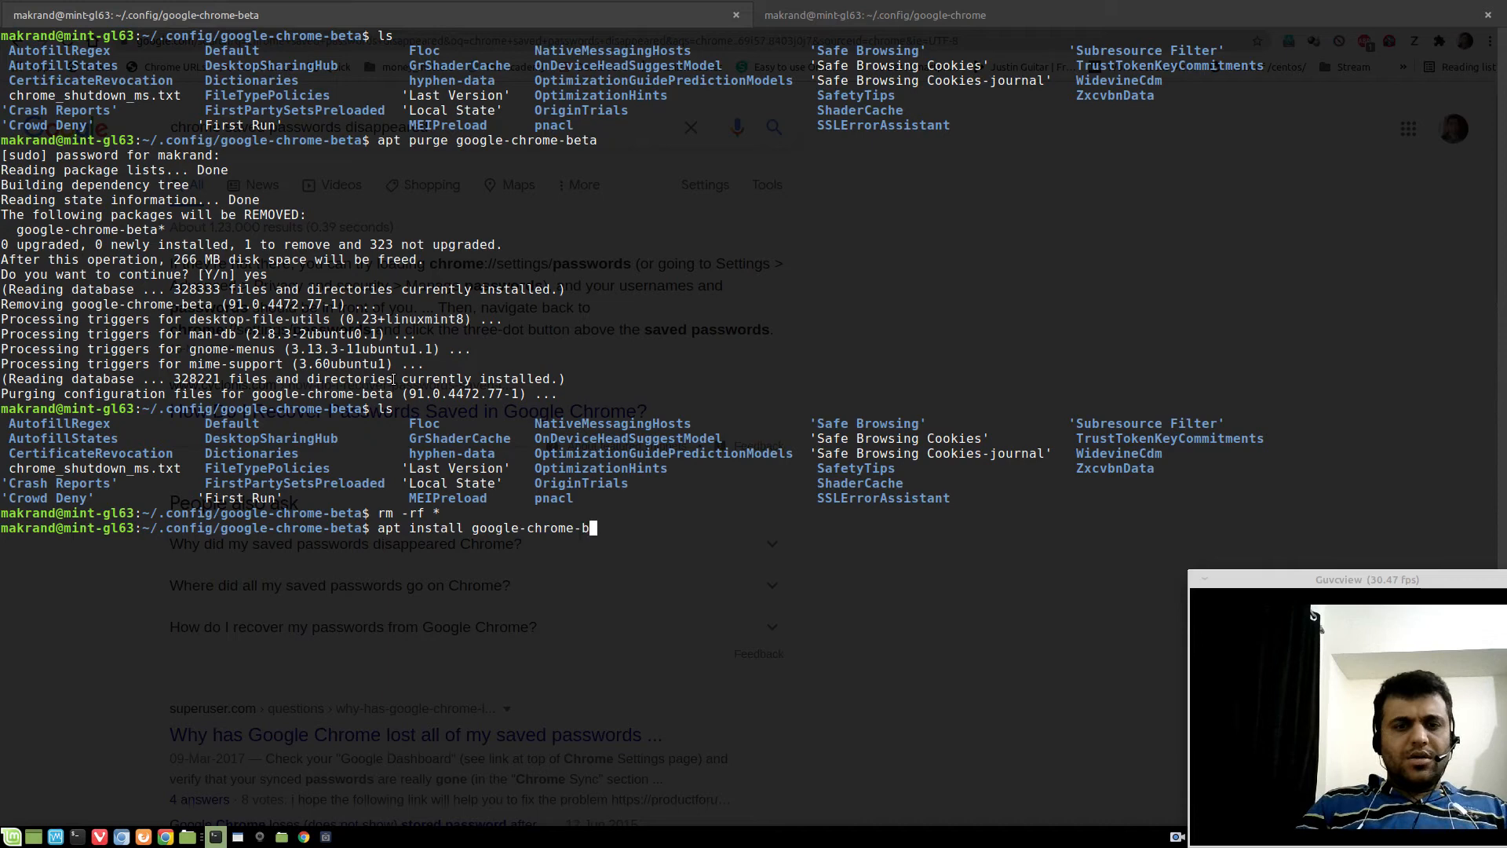
pyautogui.press('Return')
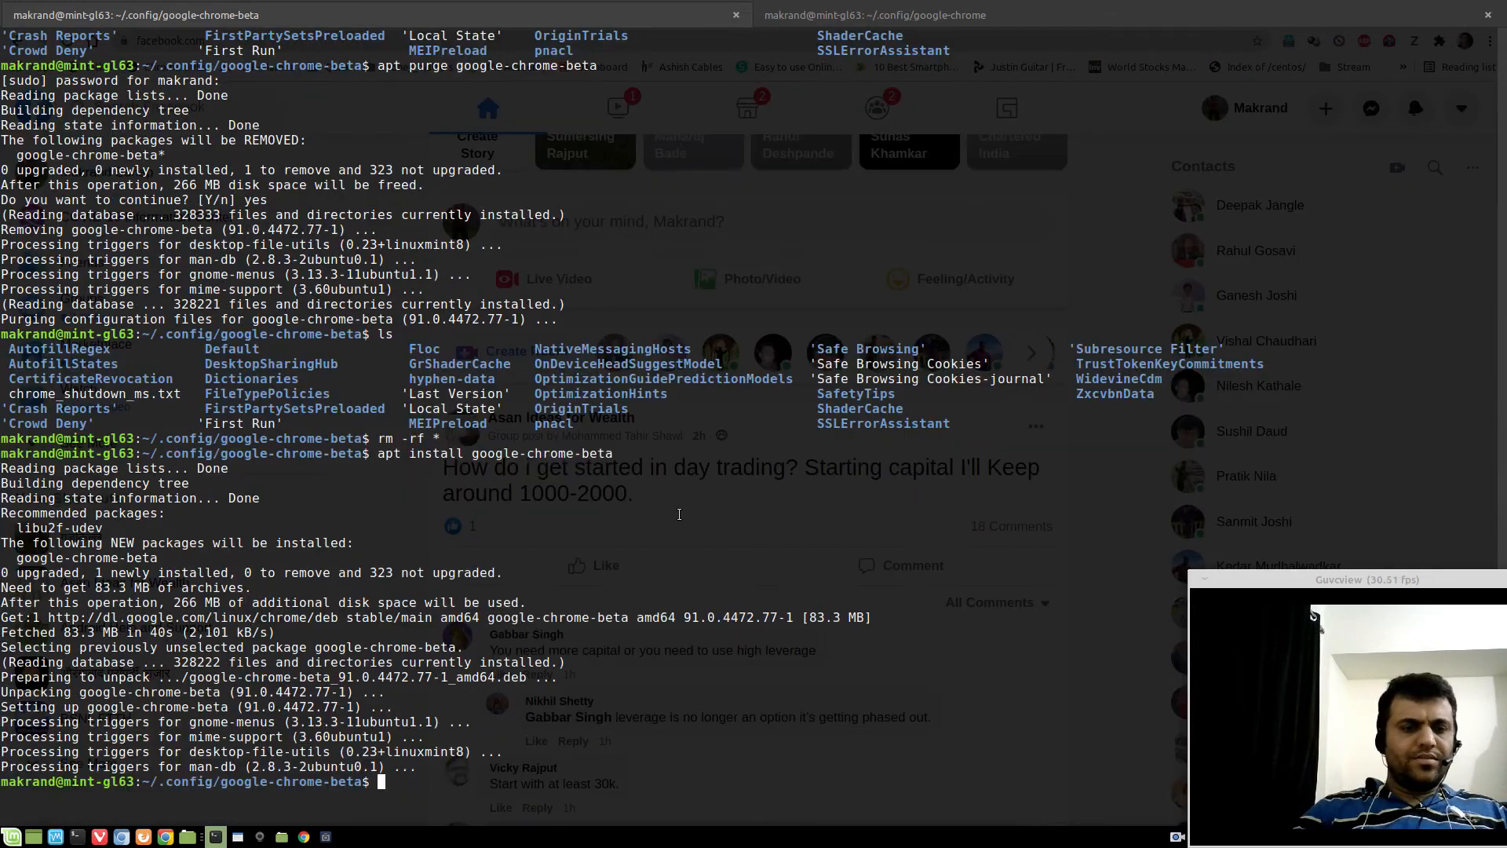
pyautogui.click(12, 835)
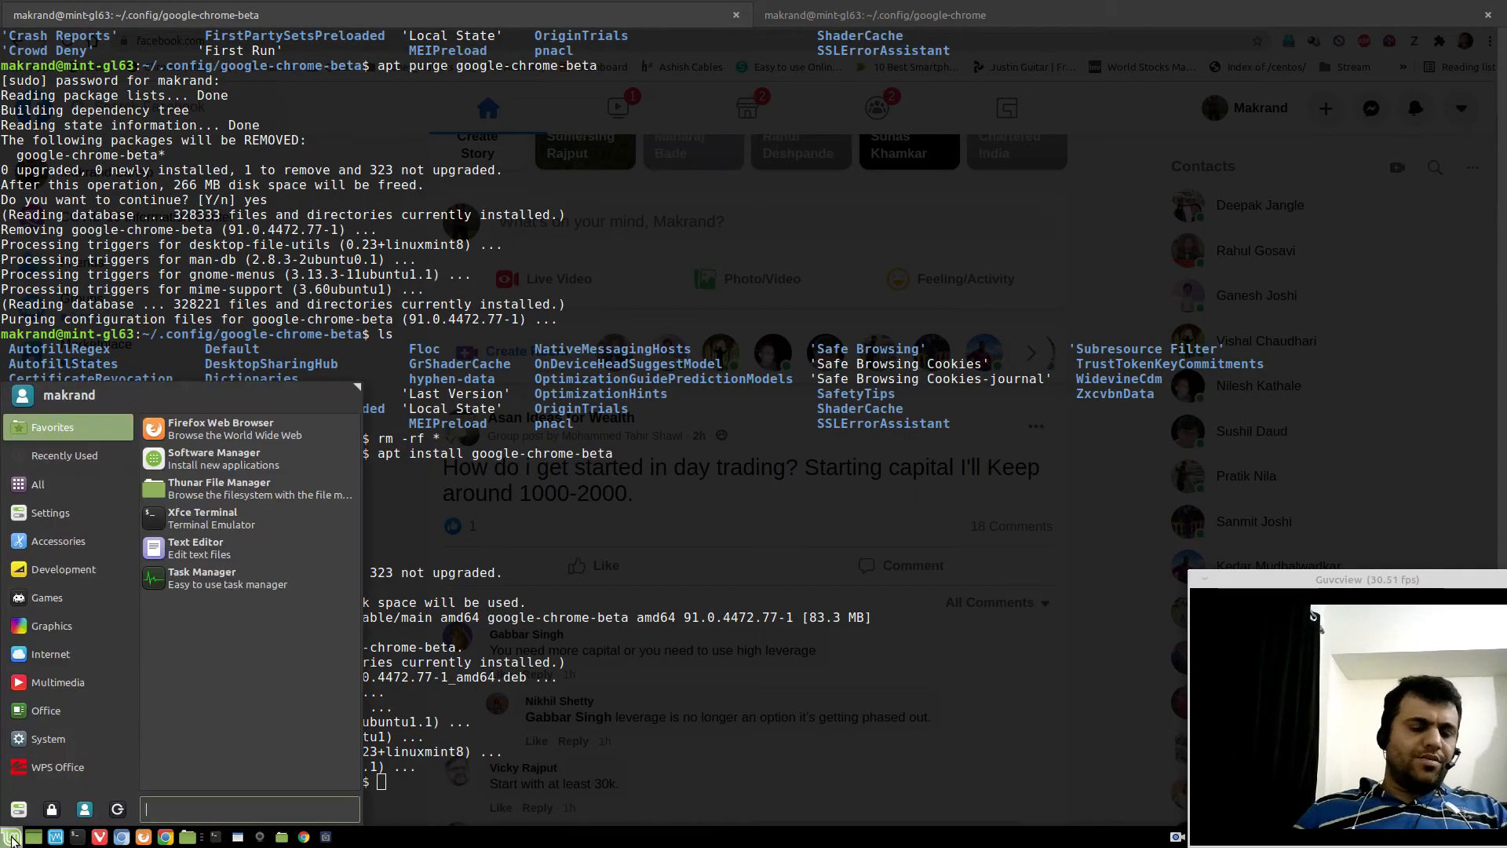
# Step: Launch the reinstalled Google Chrome, declining to make it the default browser
pyautogui.write('ch')
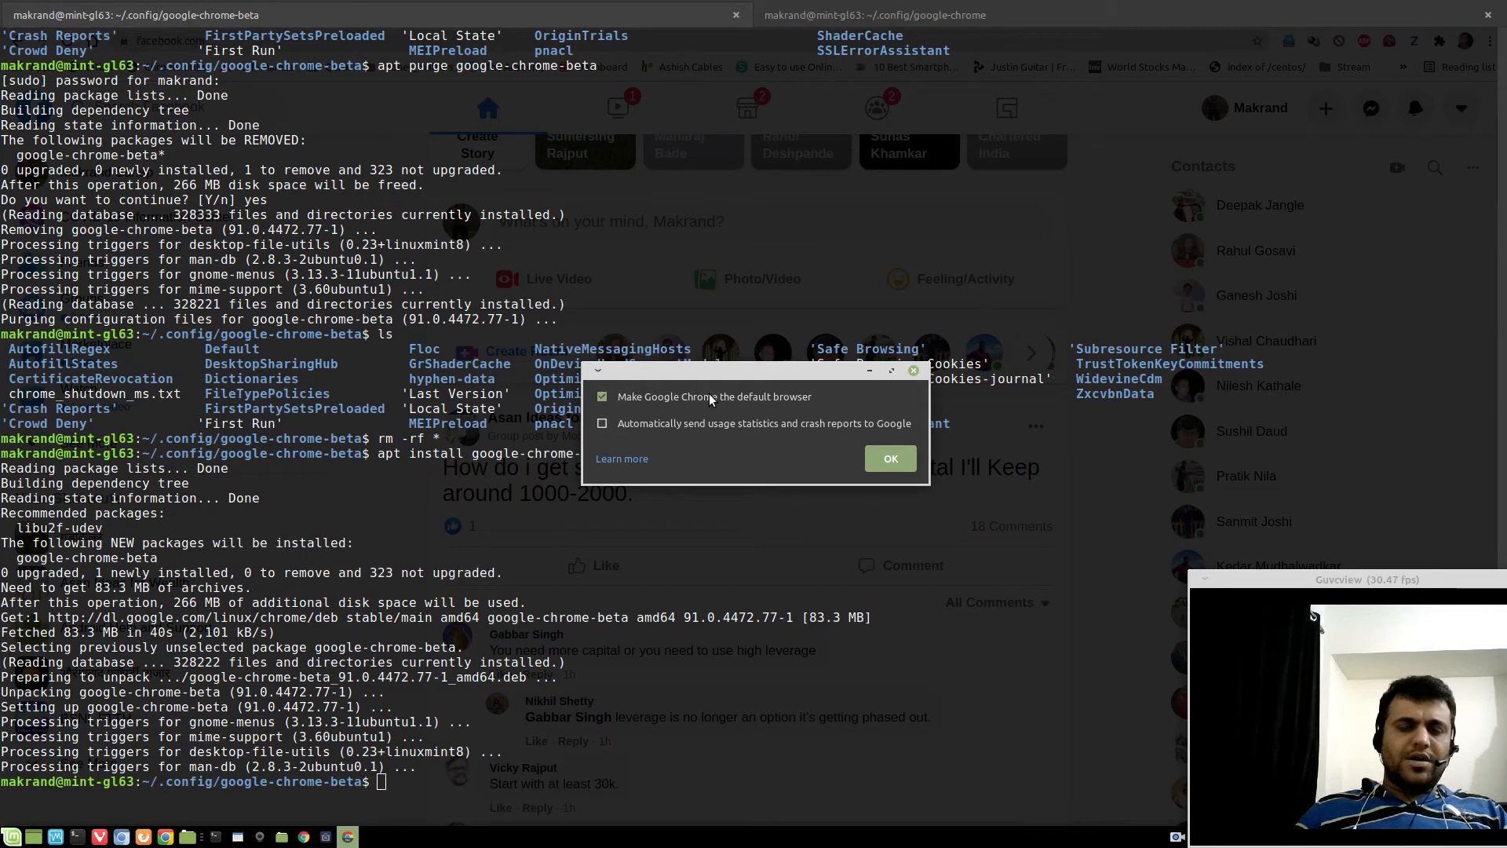
pyautogui.click(602, 396)
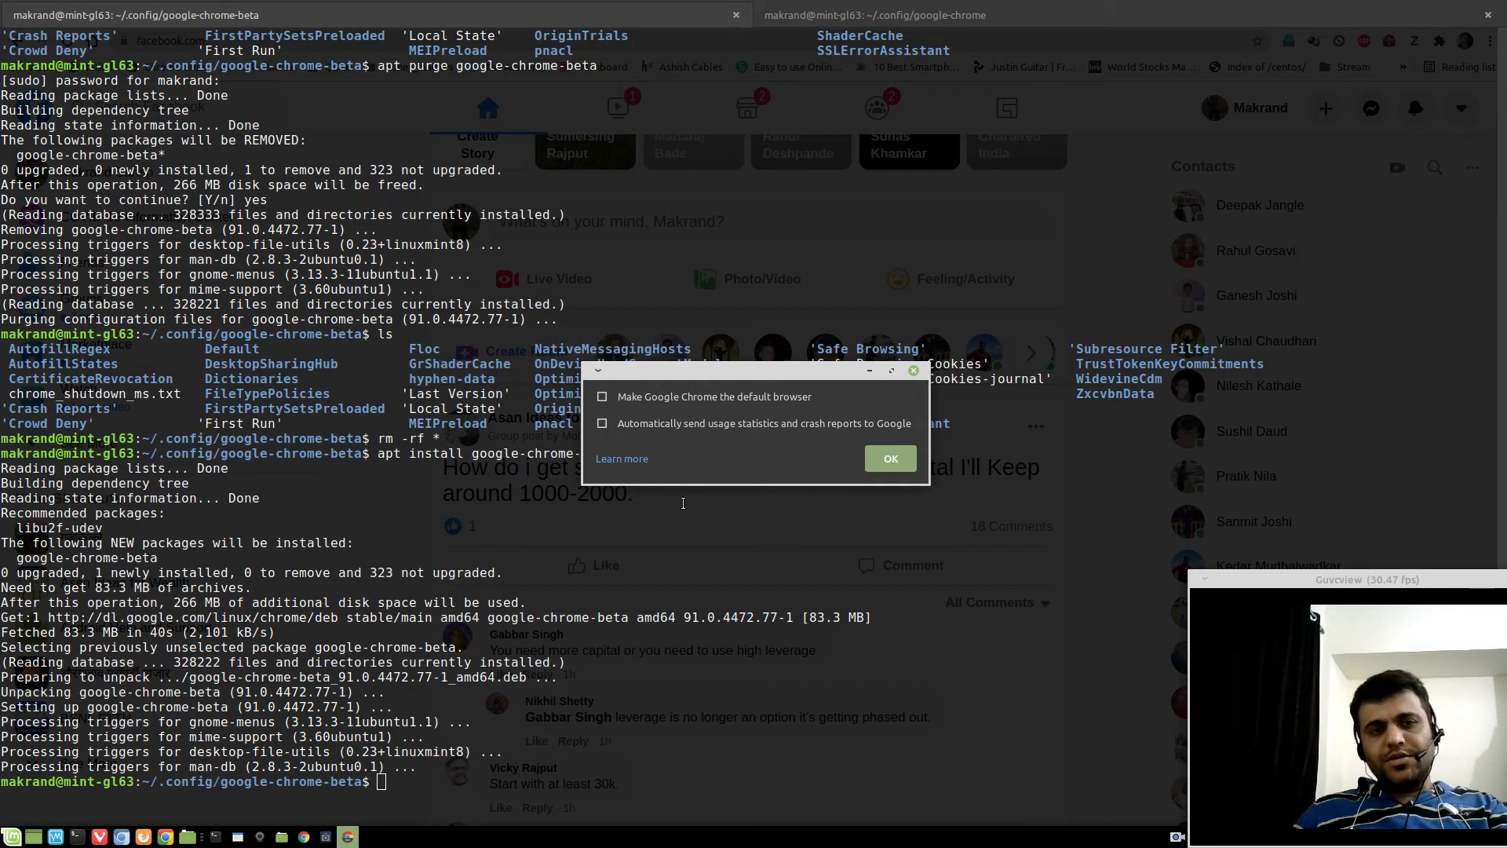
pyautogui.click(887, 457)
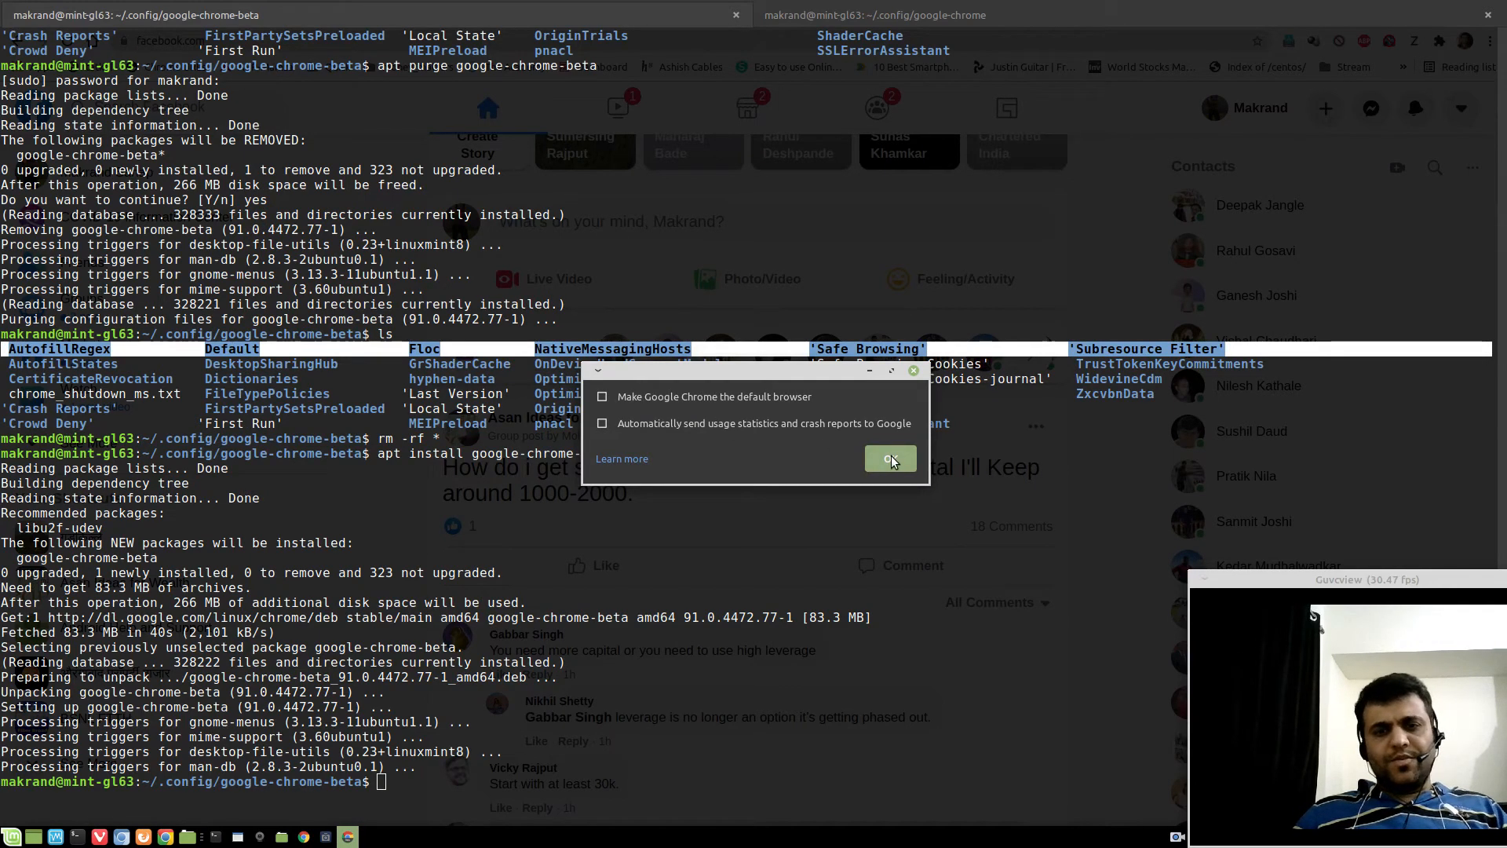
pyautogui.click(887, 458)
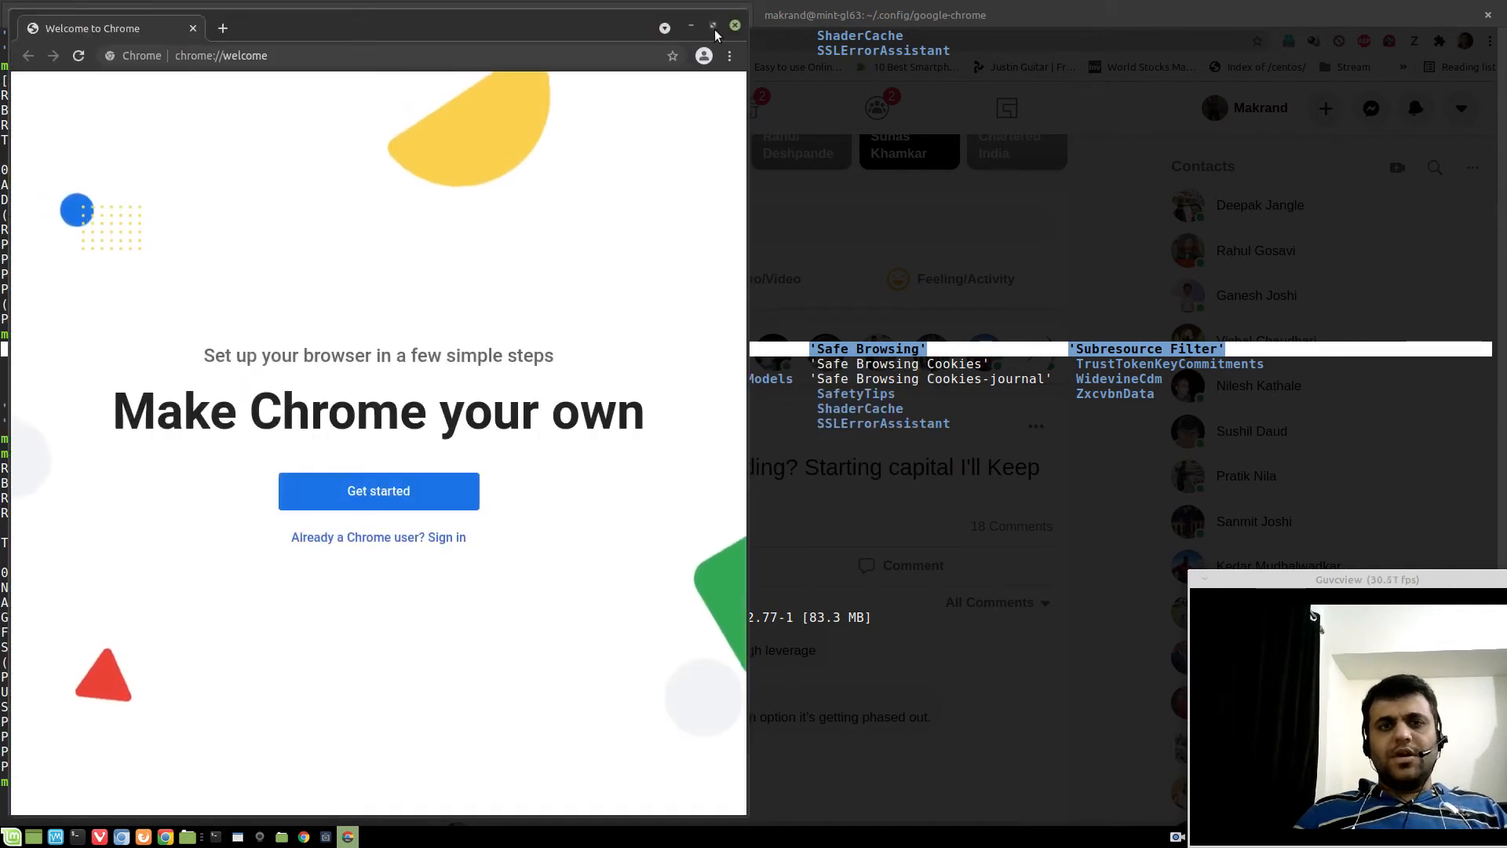
# Step: Maximize the Chrome window and open a new tab
pyautogui.click(1488, 41)
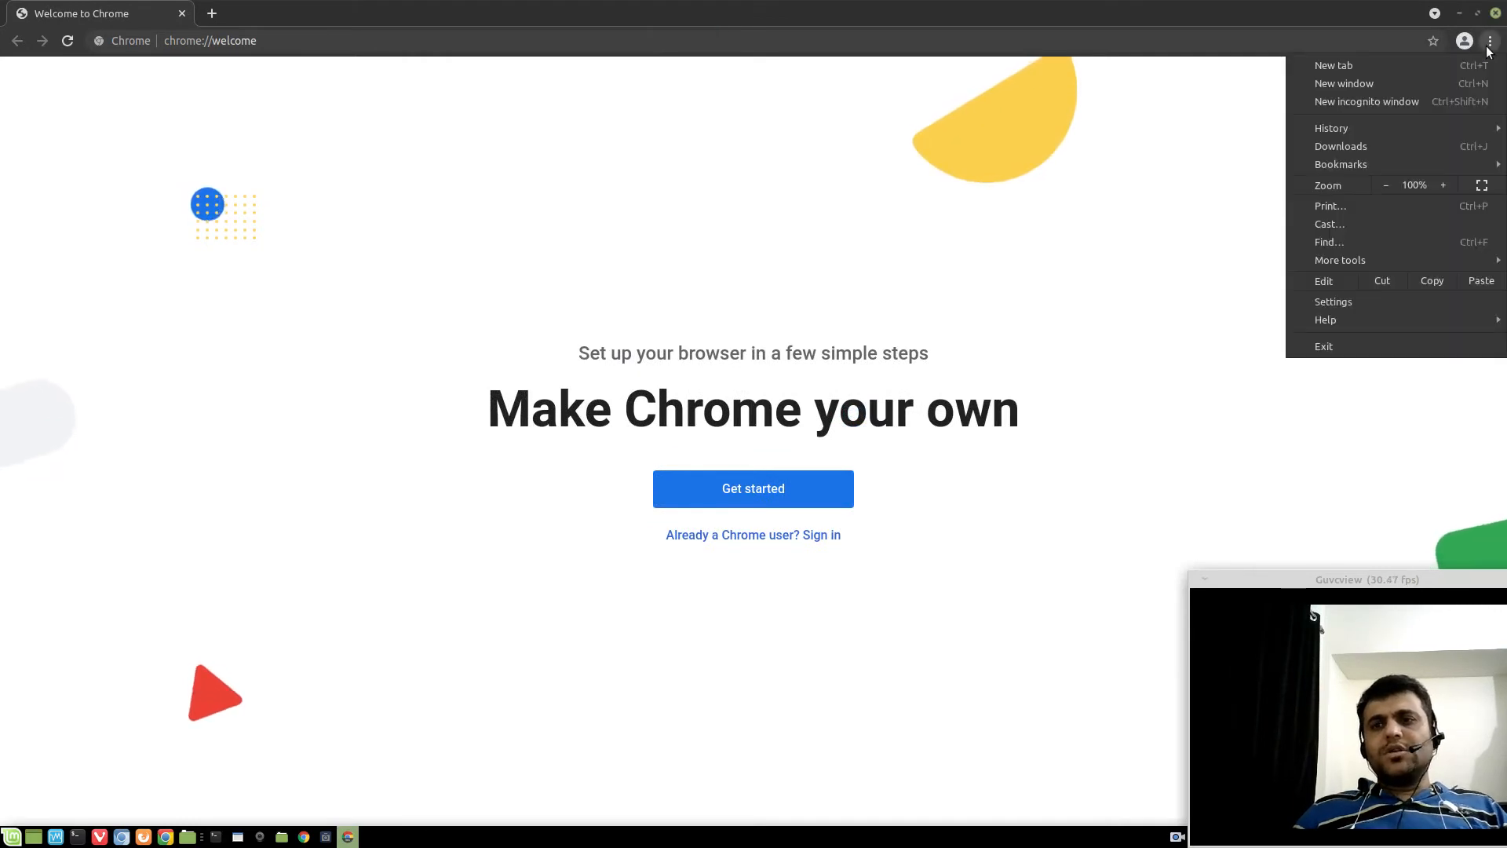
pyautogui.click(1464, 40)
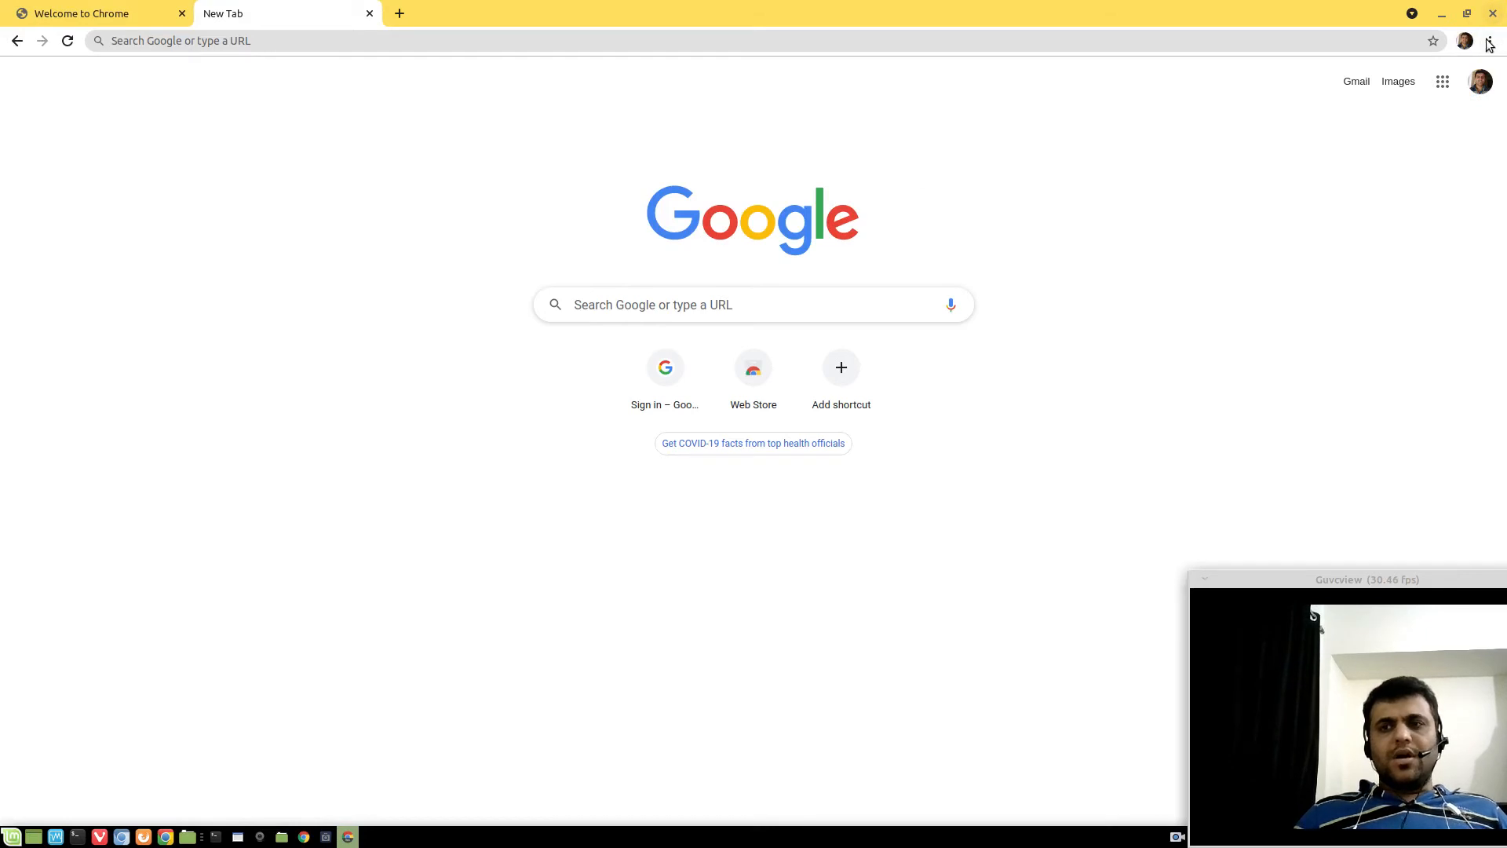
# Step: Go to Passwords in Chrome's Settings from the three-dot menu
pyautogui.click(1489, 40)
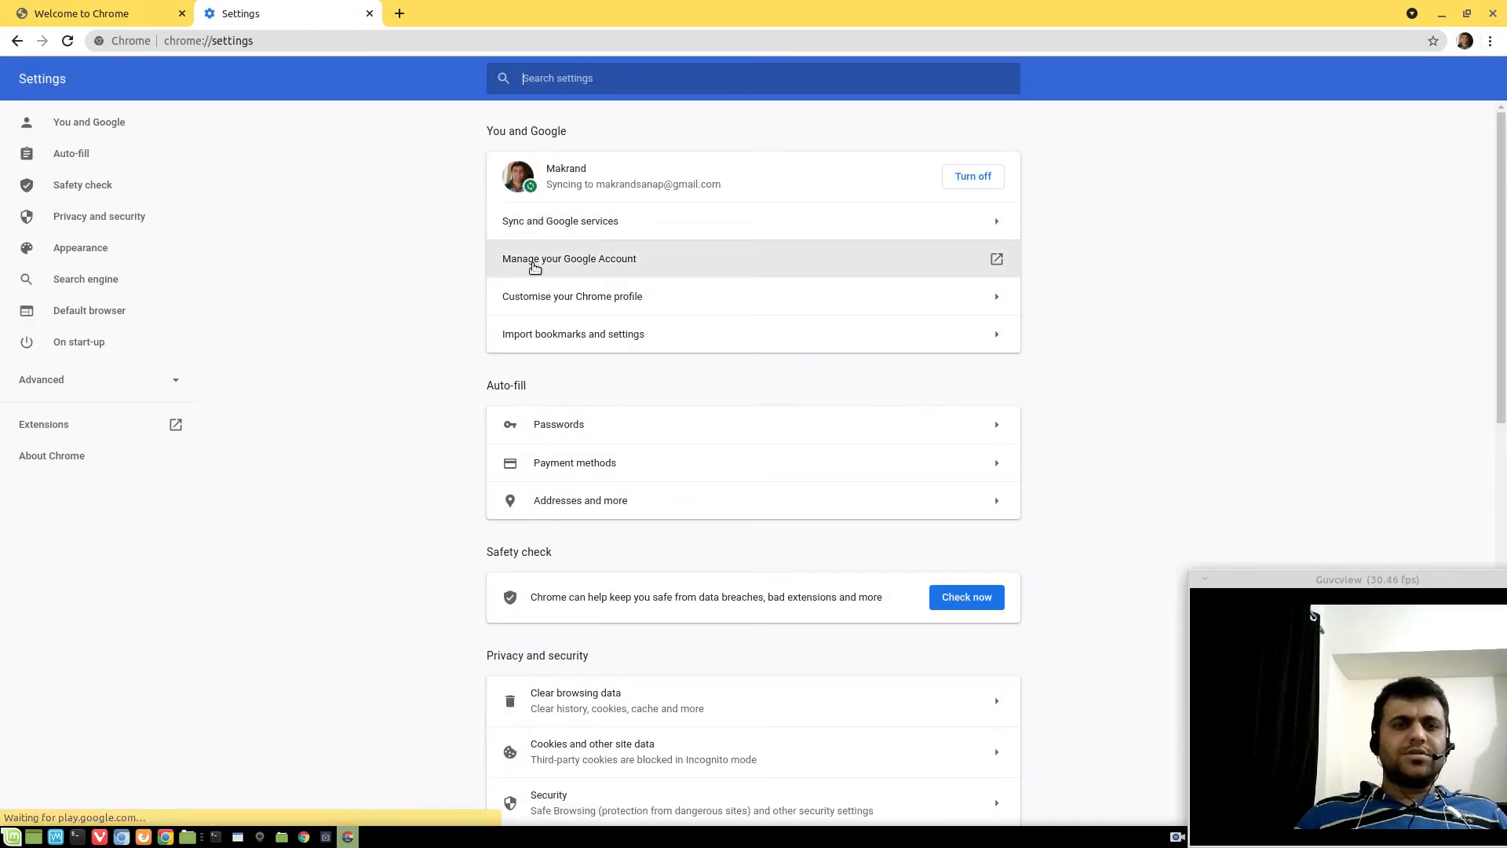
pyautogui.click(557, 424)
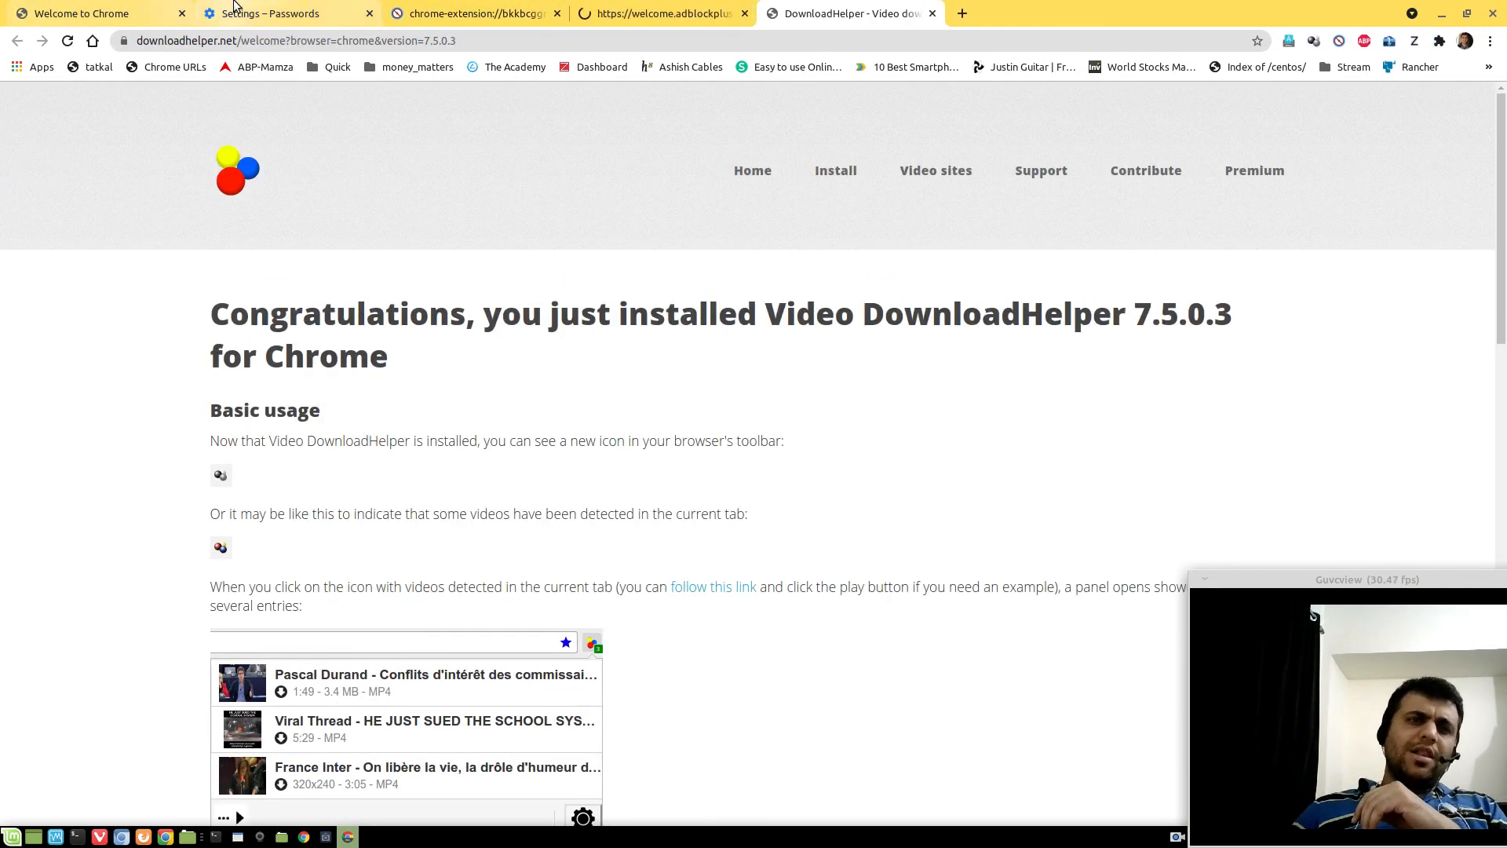
# Step: Switch to the Settings – Passwords tab to review the restored saved passwords
pyautogui.click(279, 13)
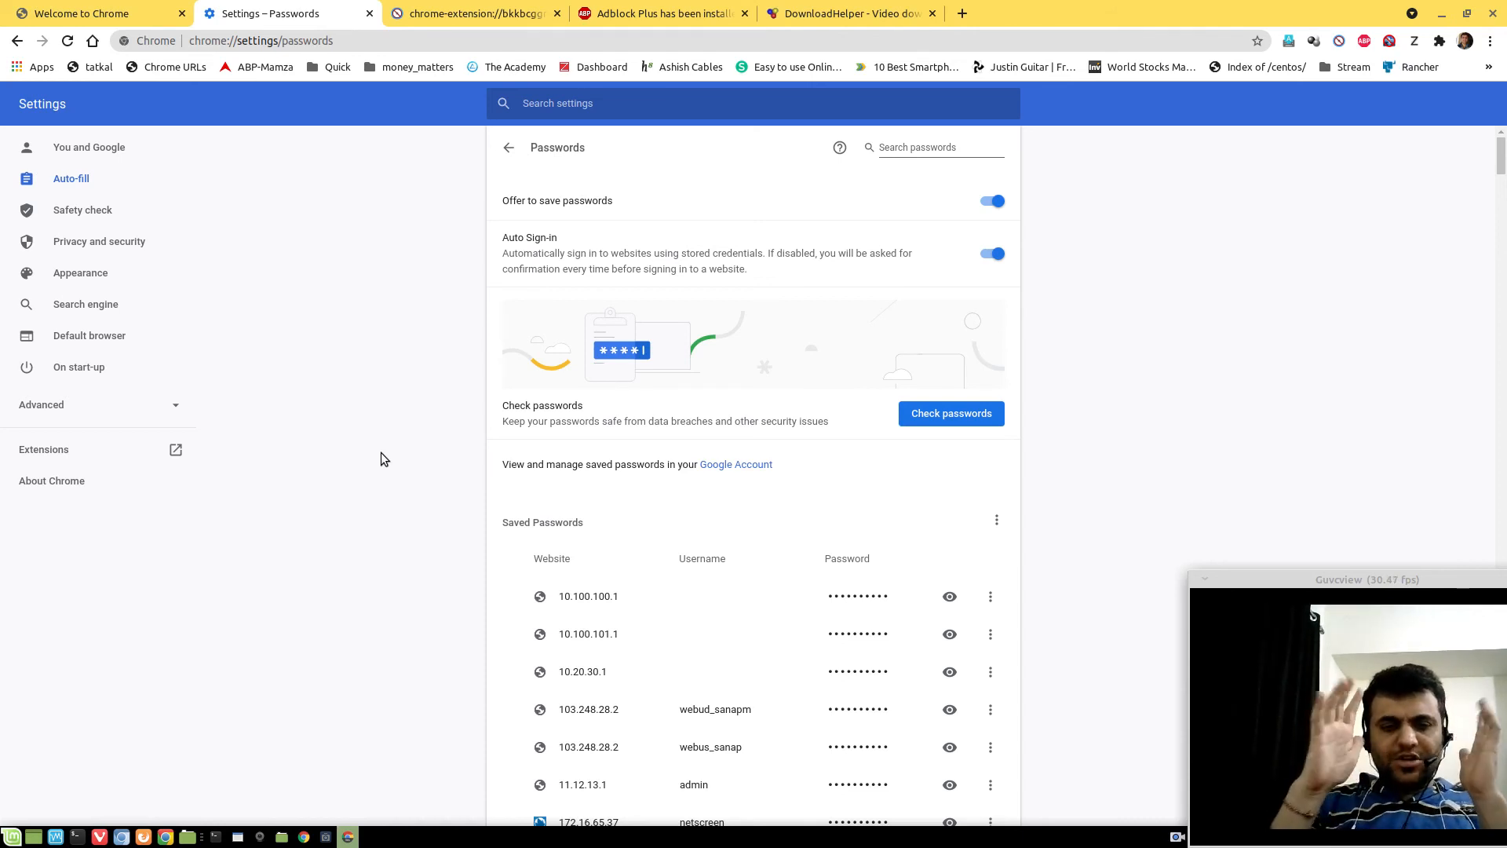
pyautogui.moveTo(301, 496)
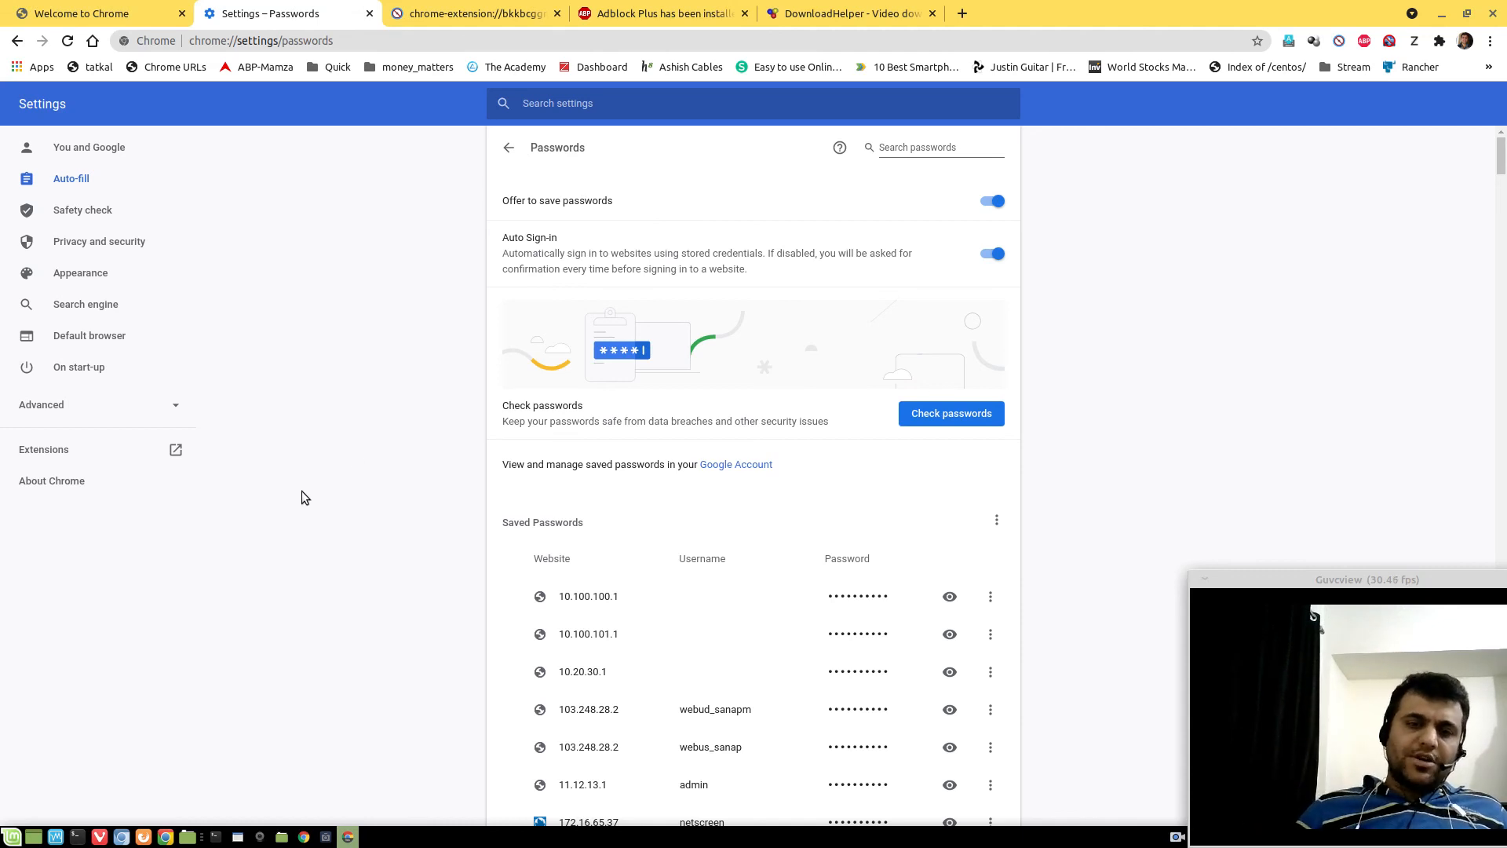
pyautogui.moveTo(399, 545)
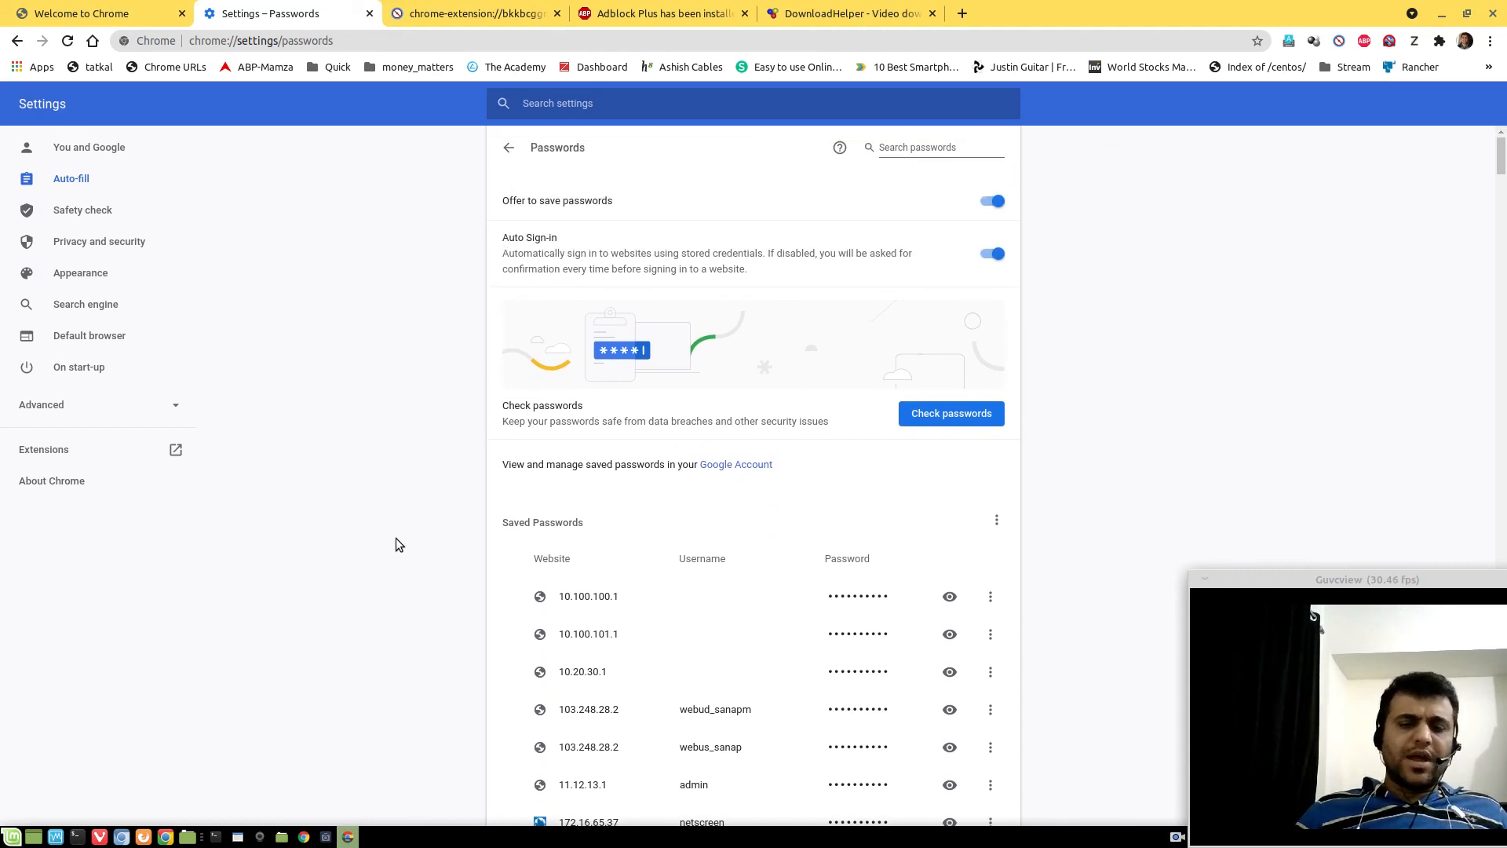